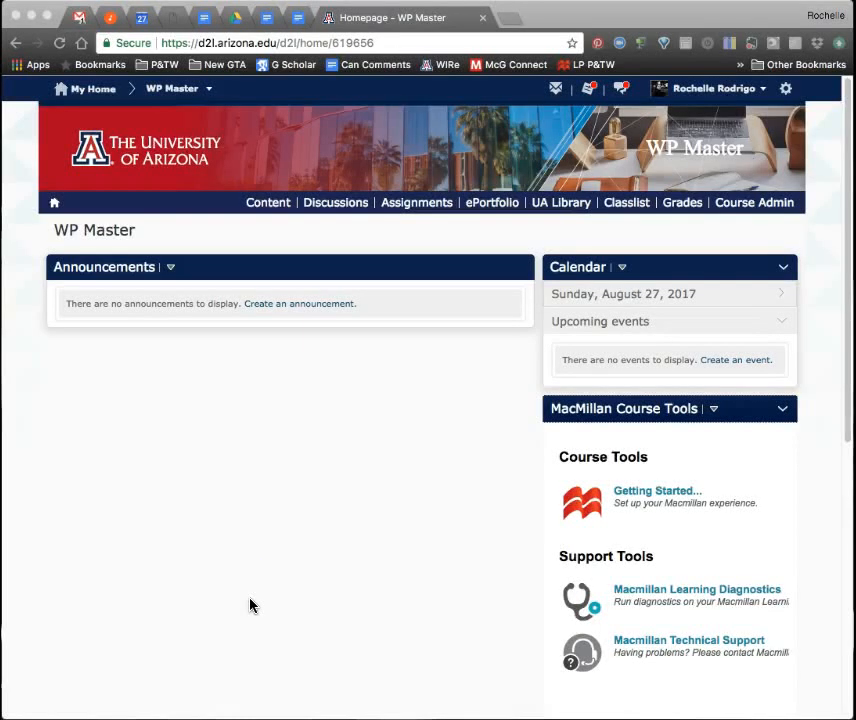
mouse_move(54, 204)
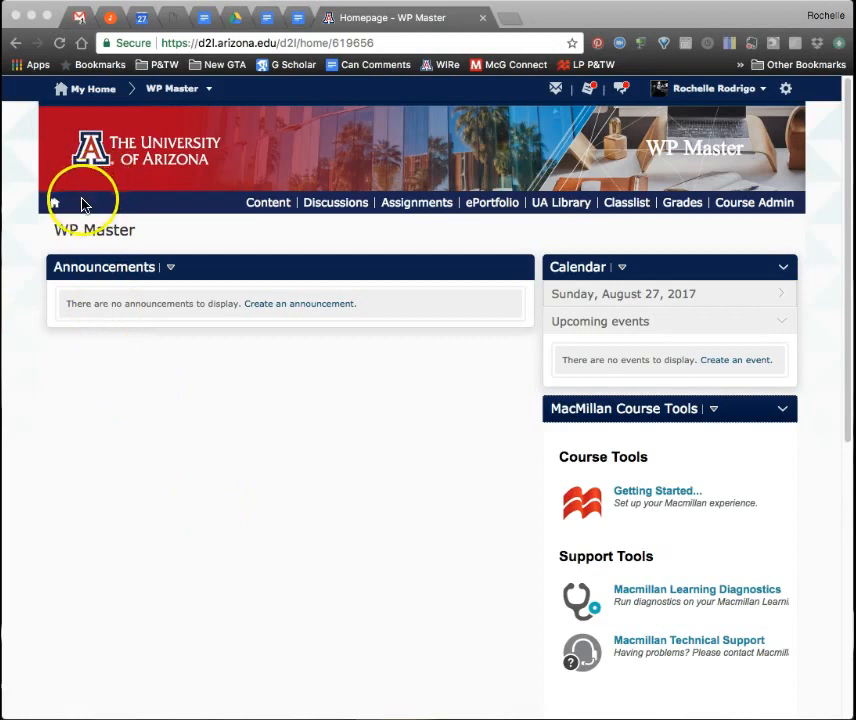
mouse_move(492, 202)
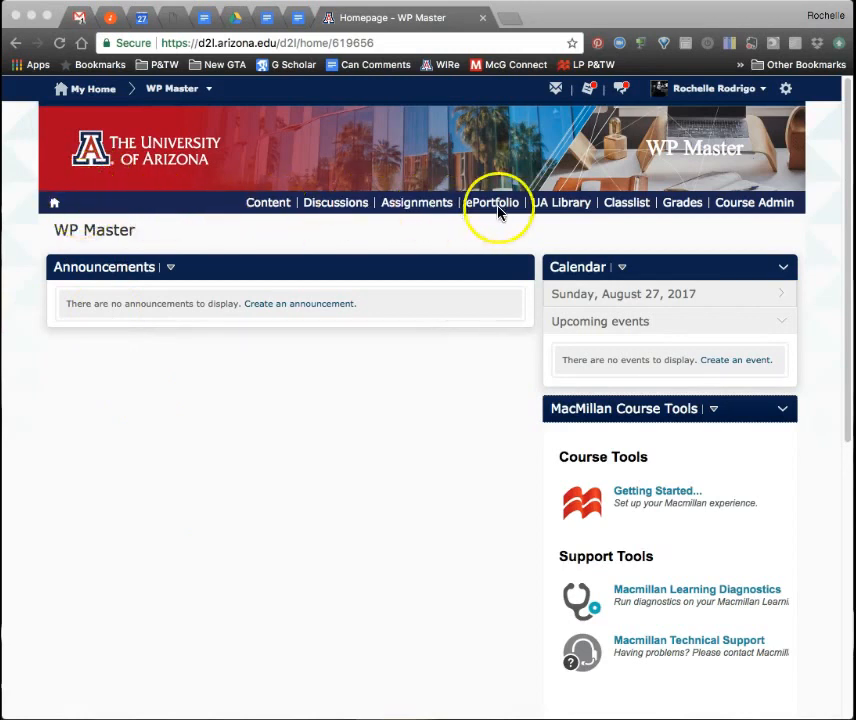
mouse_move(818, 218)
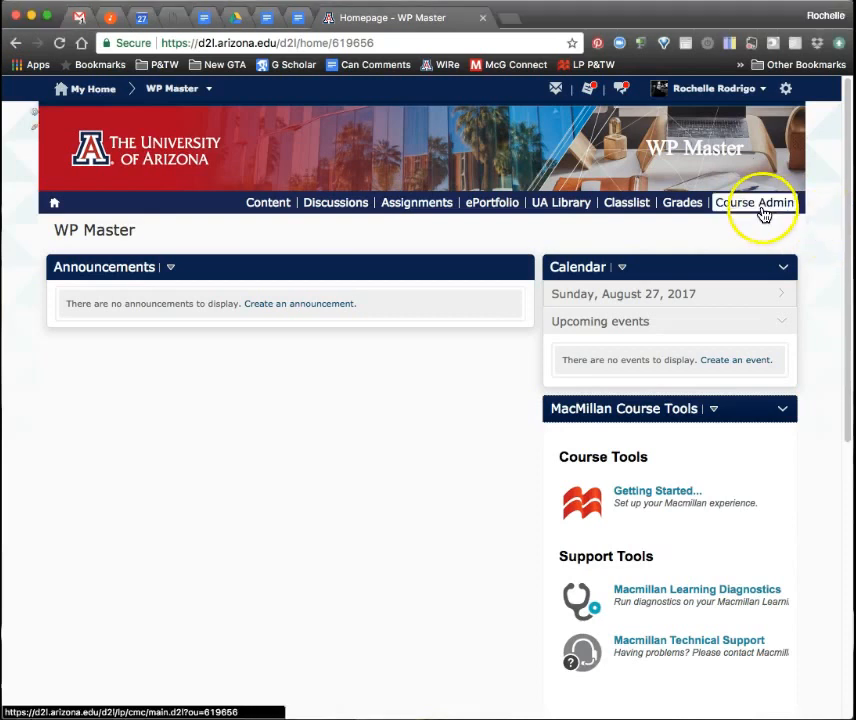
Go to Course Admin for the WP Master course and into Navigation & Themes
click(754, 202)
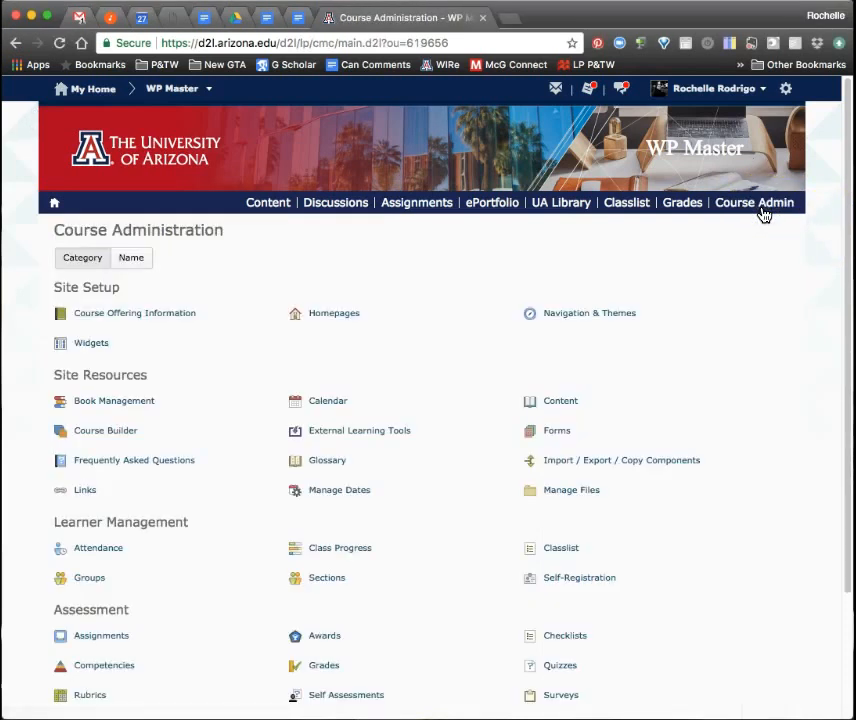
mouse_move(588, 322)
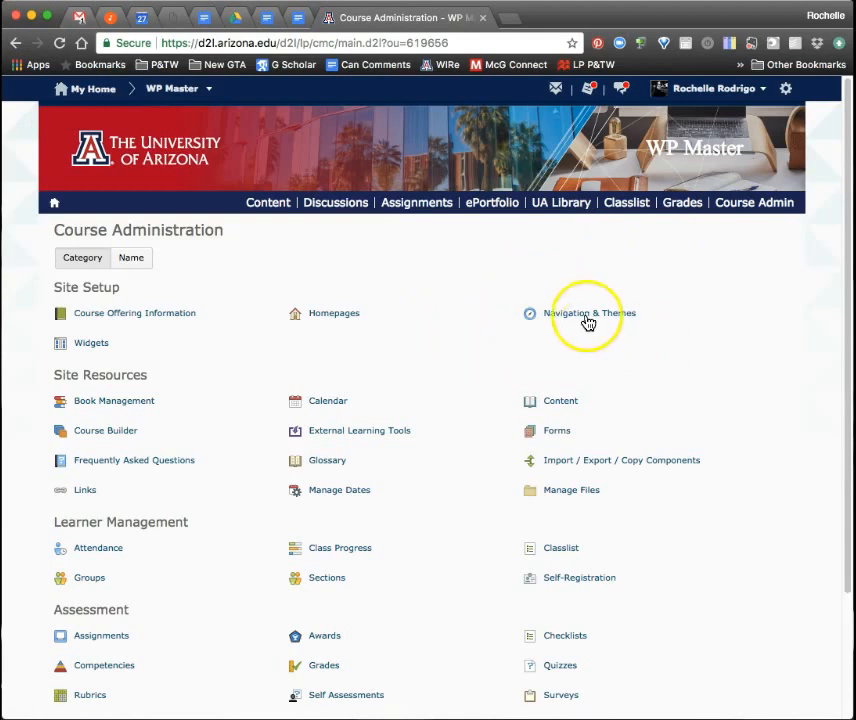
click(586, 312)
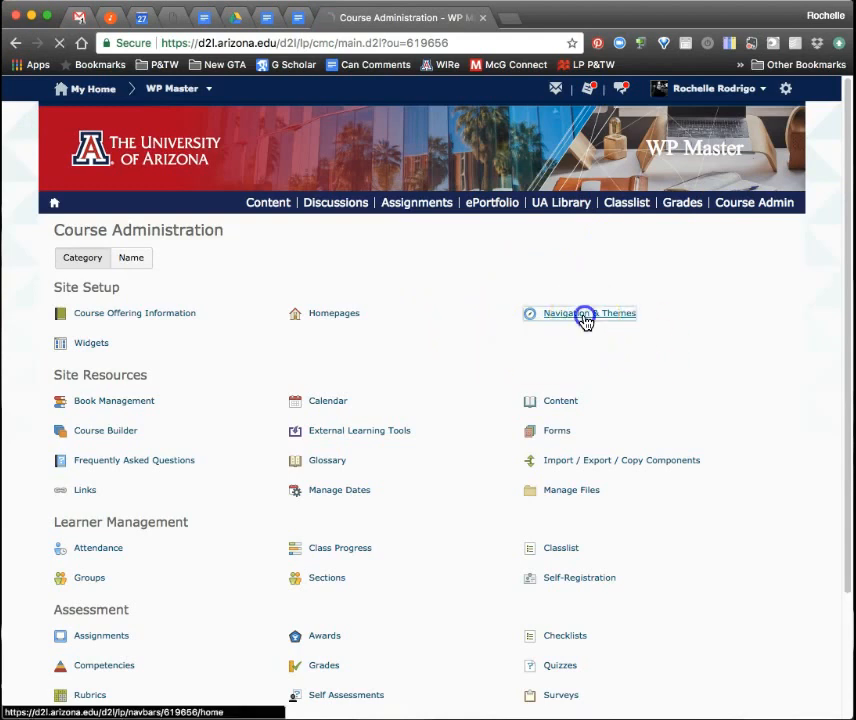
View the Navbars list and the Active Navbar choices, with Writing Program Master Online Navbar active
click(580, 312)
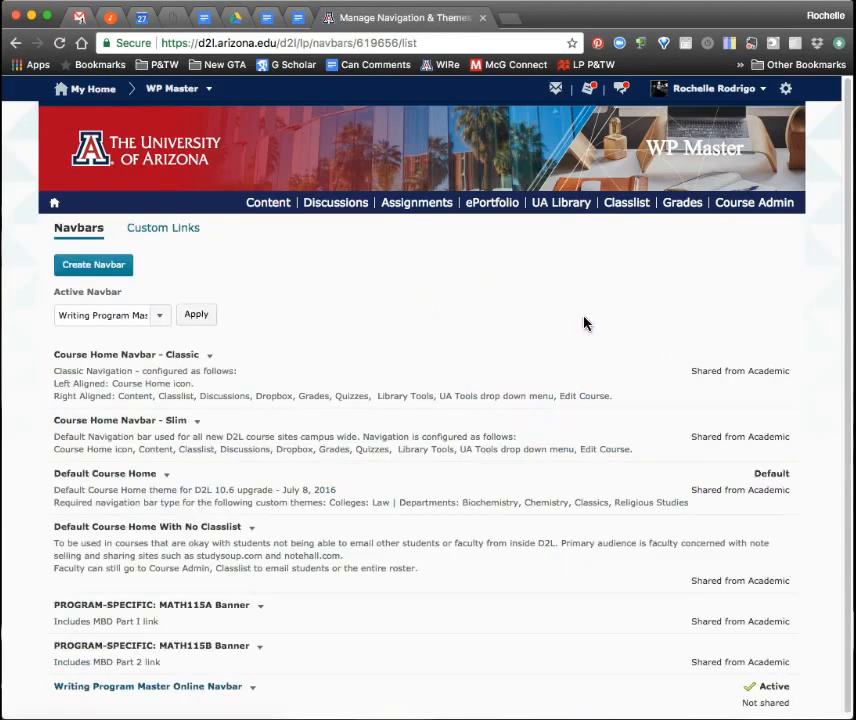
mouse_move(602, 418)
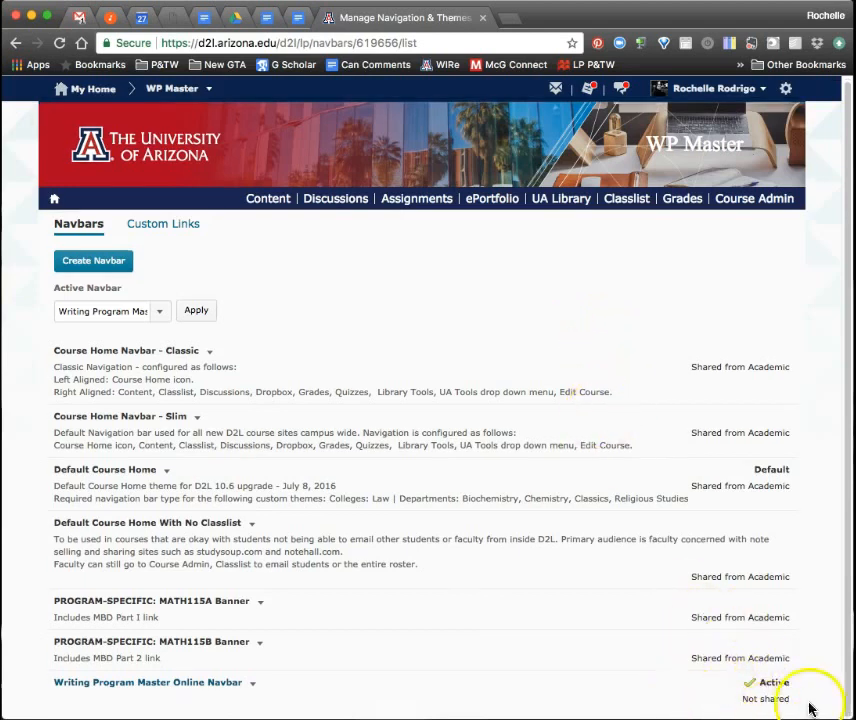
mouse_move(790, 664)
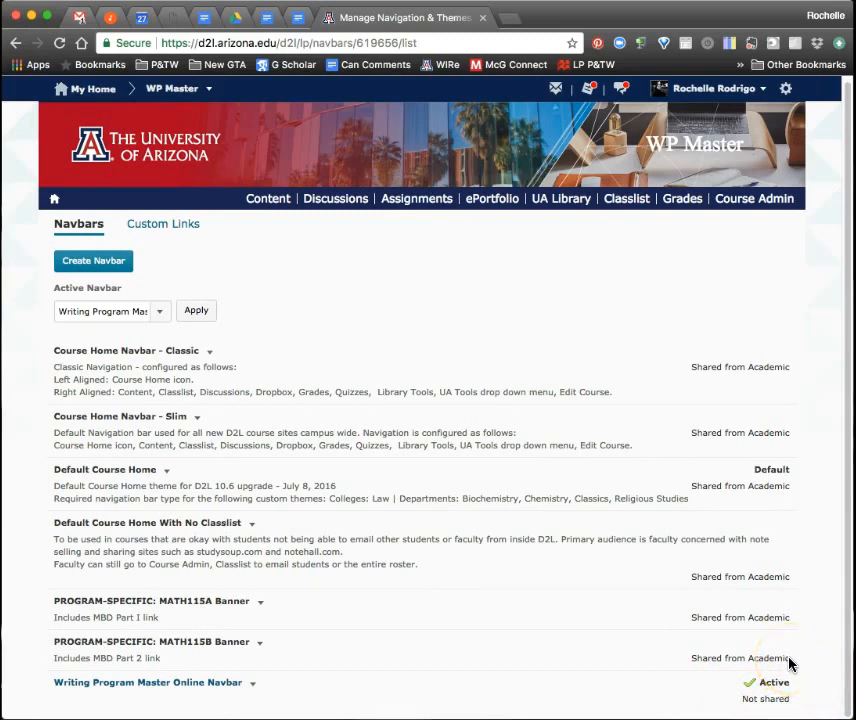
mouse_move(698, 688)
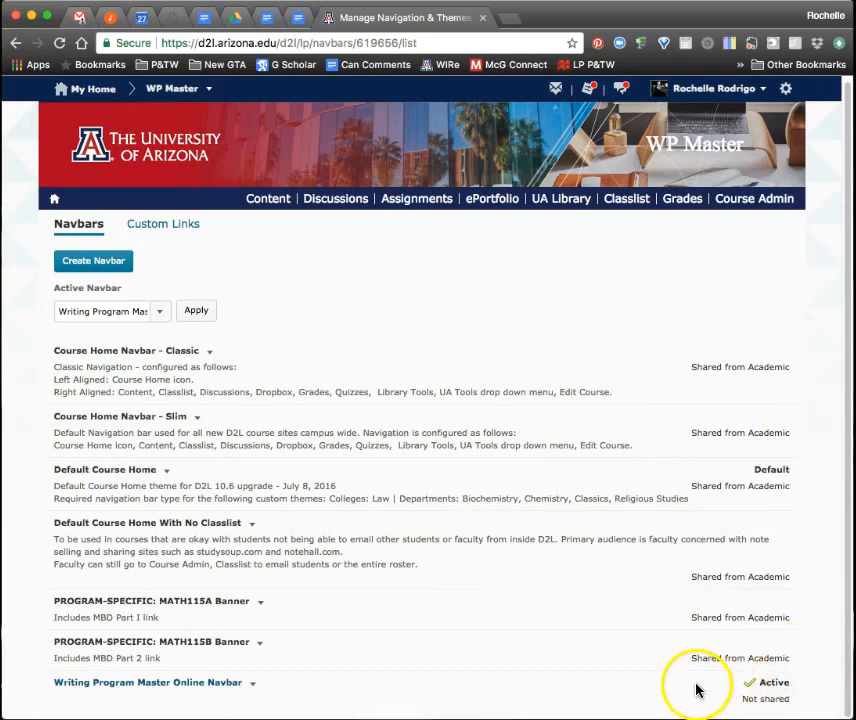
mouse_move(784, 698)
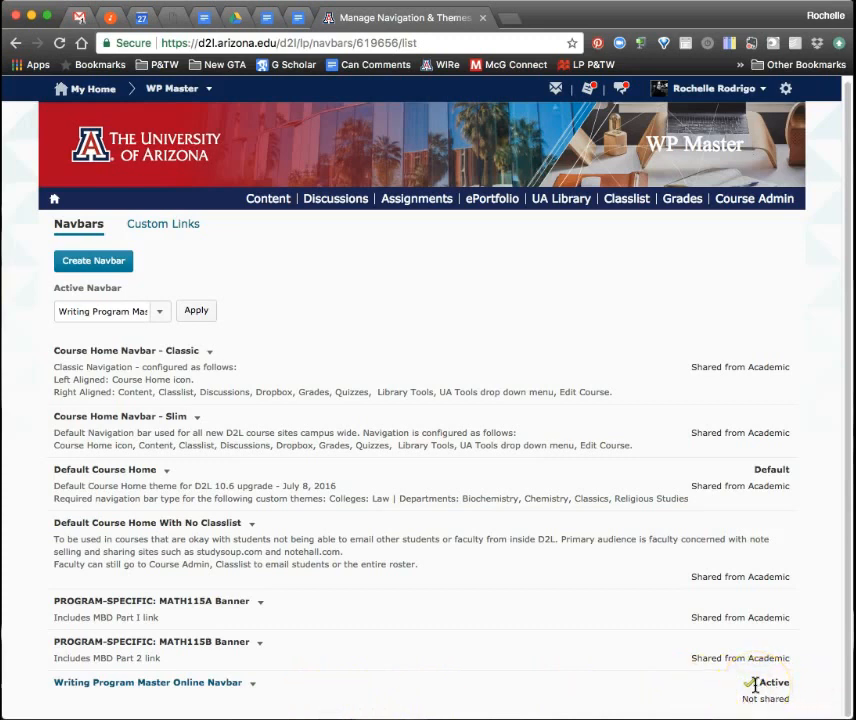
mouse_move(770, 480)
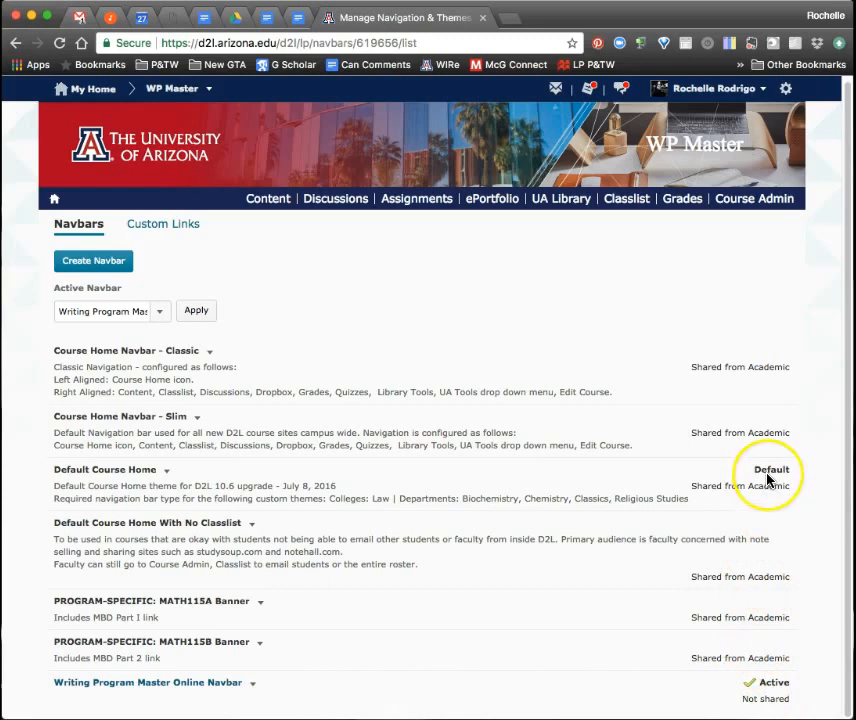
mouse_move(770, 476)
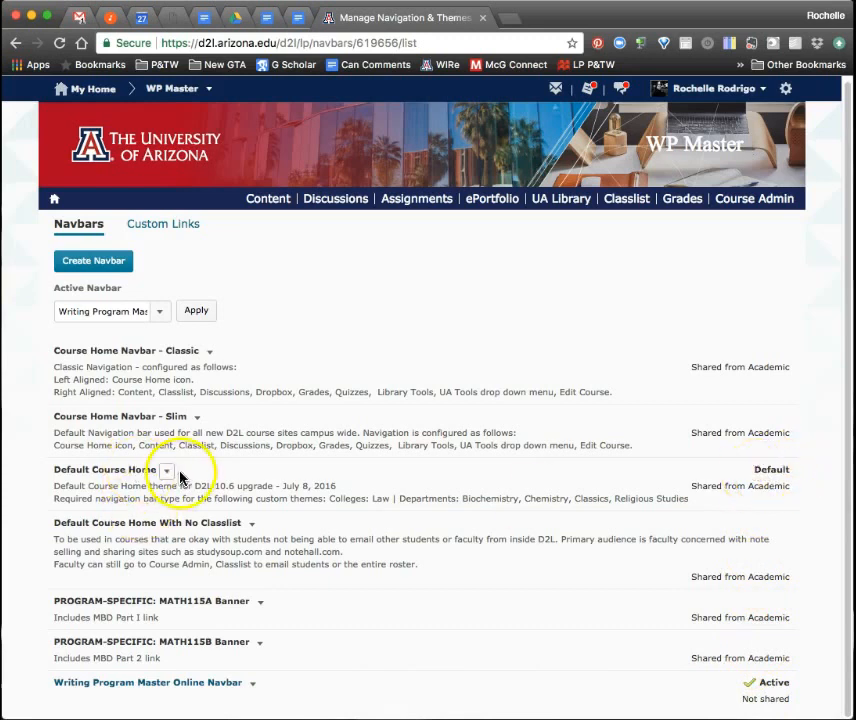
click(168, 470)
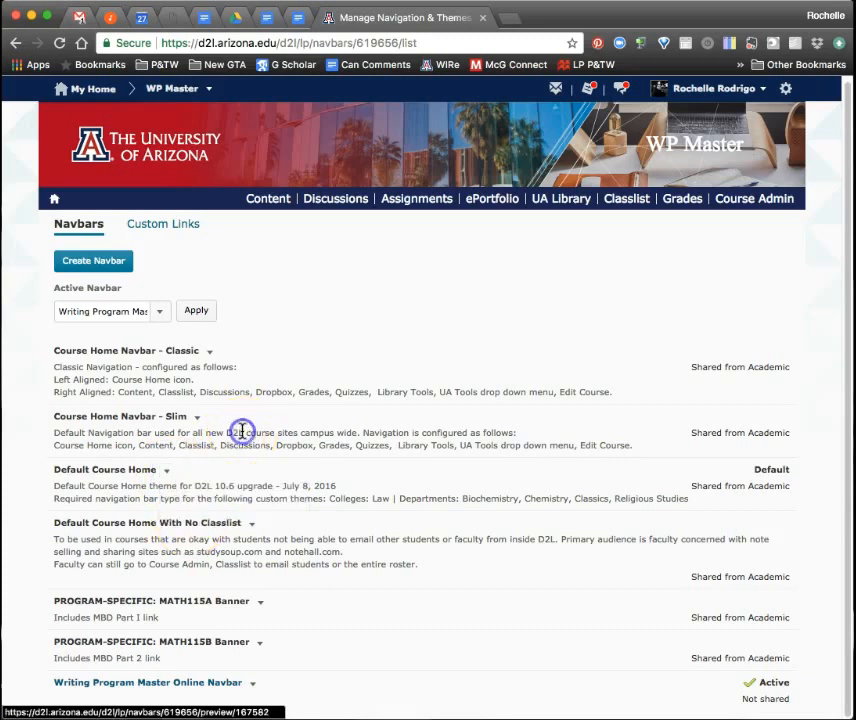
click(110, 312)
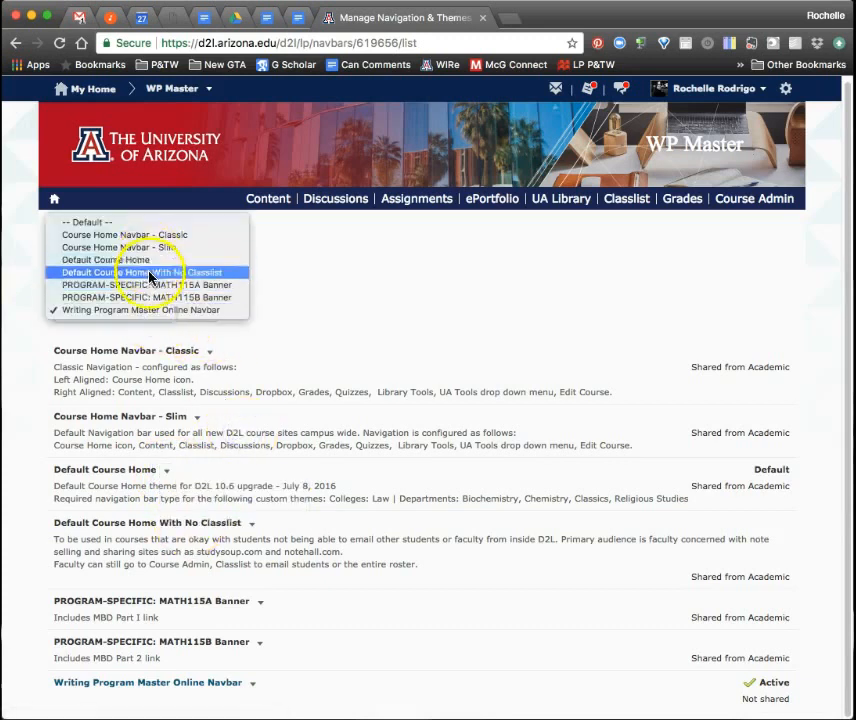
mouse_move(316, 336)
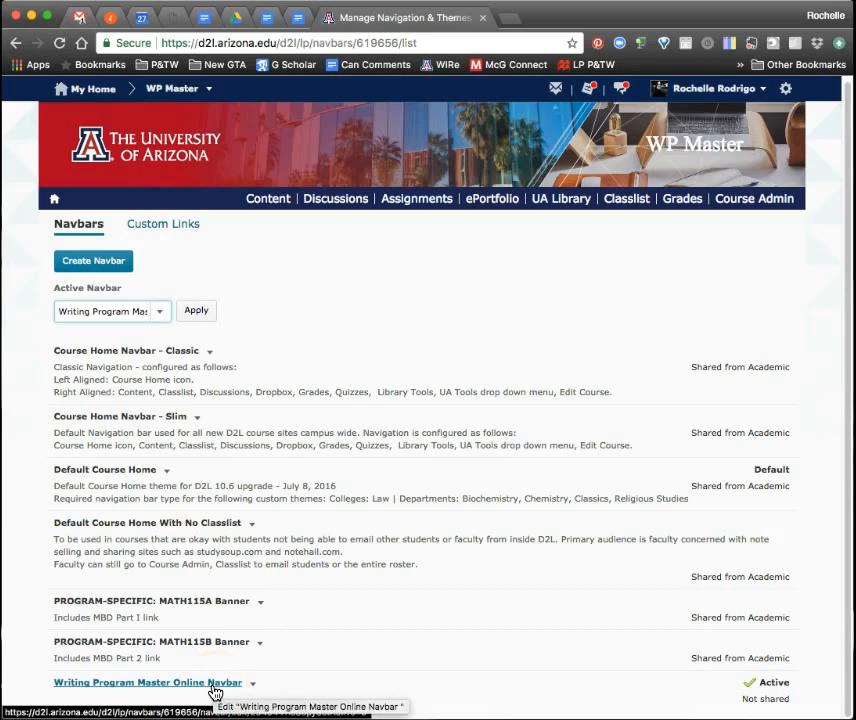
Bring up the Edit Navbar page for Writing Program Master Online Navbar
click(148, 682)
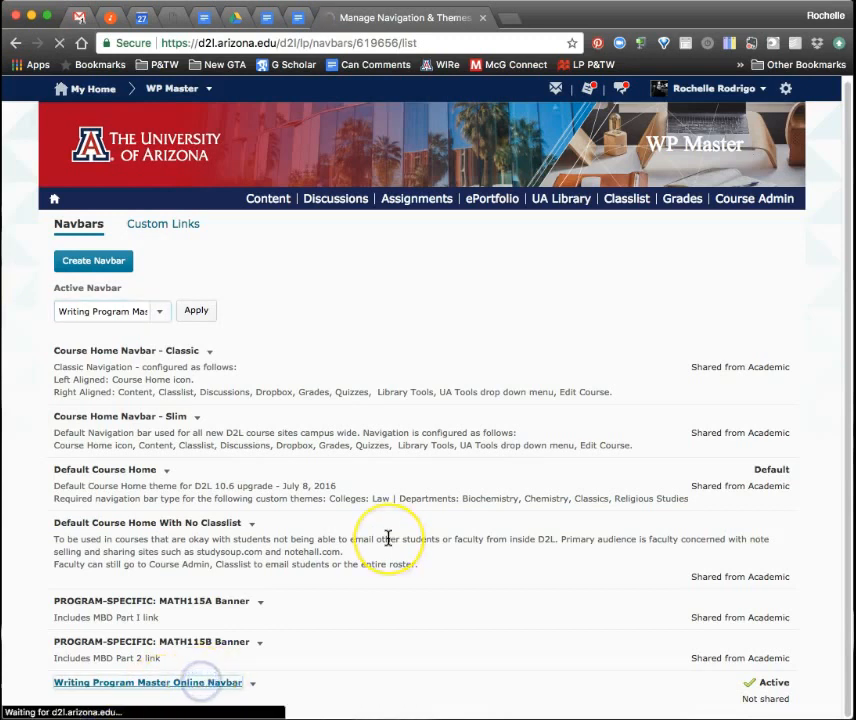
click(148, 682)
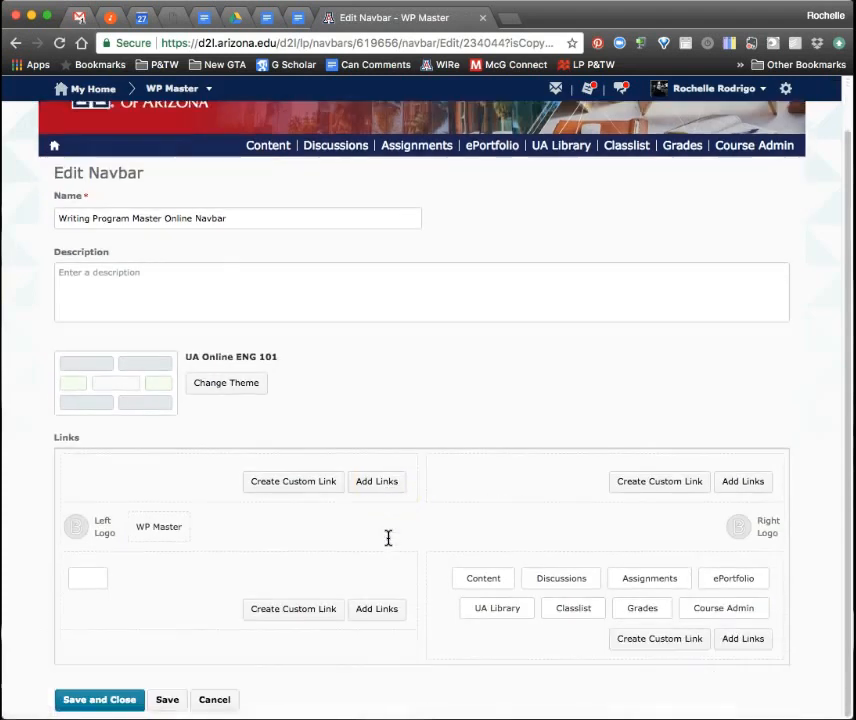
mouse_move(220, 462)
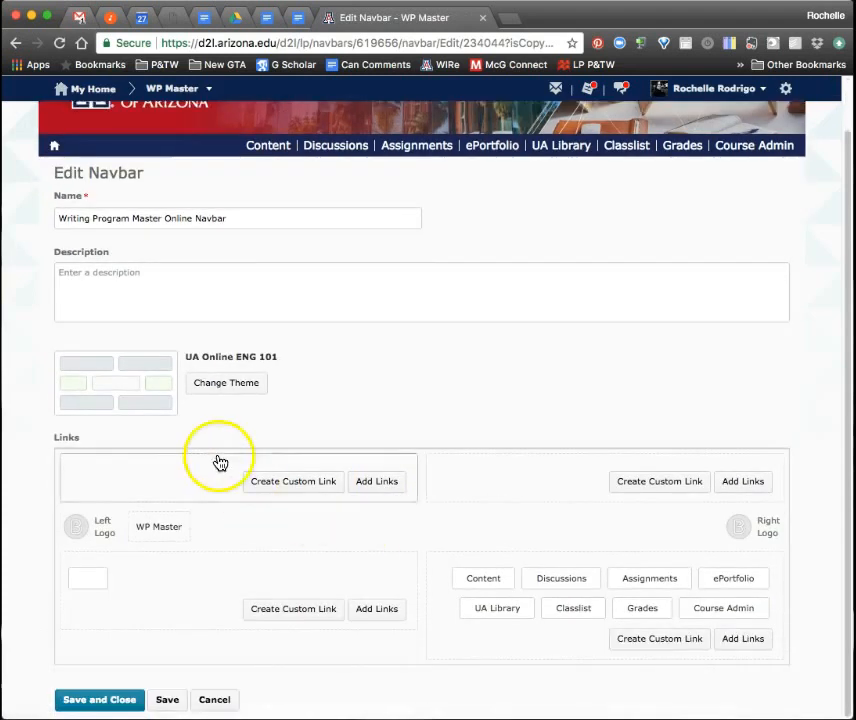
Show the Select New Theme list of campus, college and department themes for the navbar
click(226, 384)
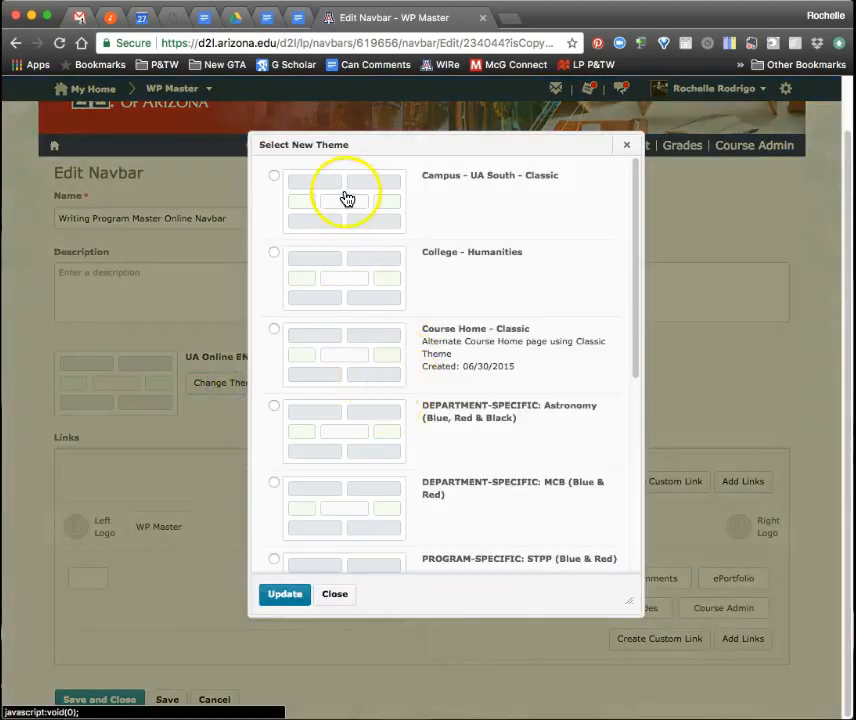
mouse_move(340, 370)
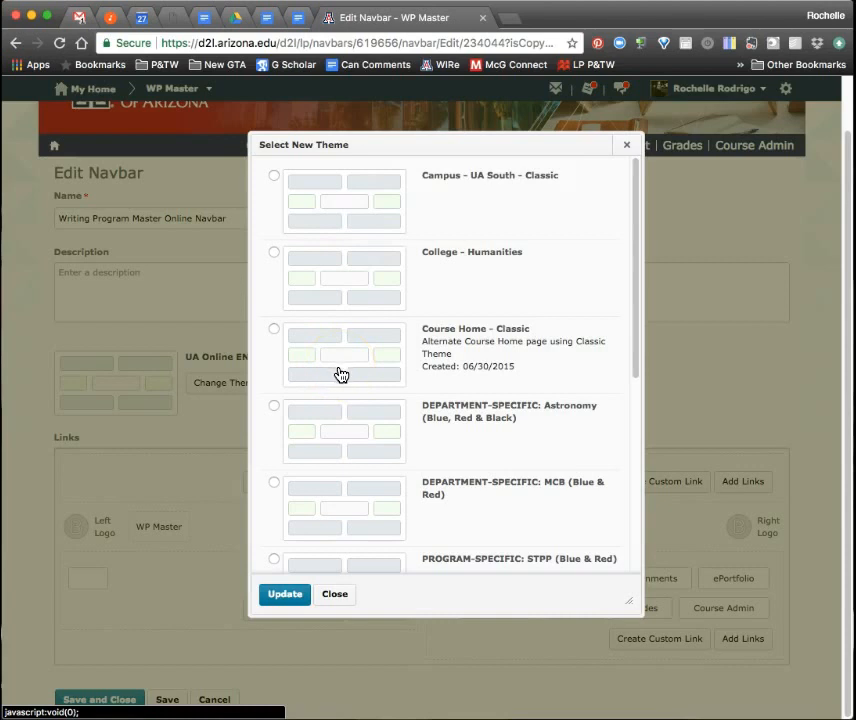
mouse_move(336, 594)
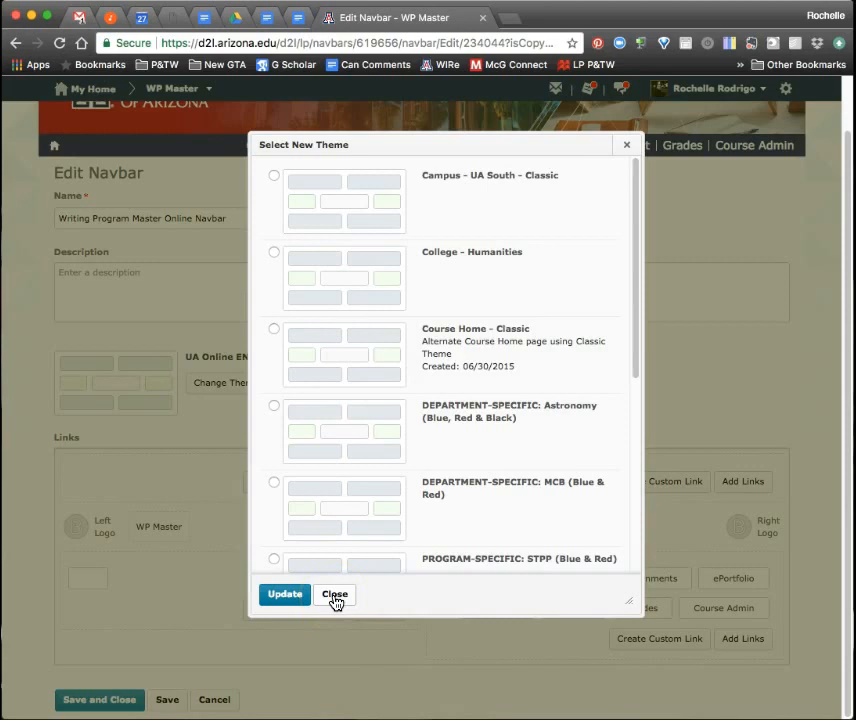
click(336, 594)
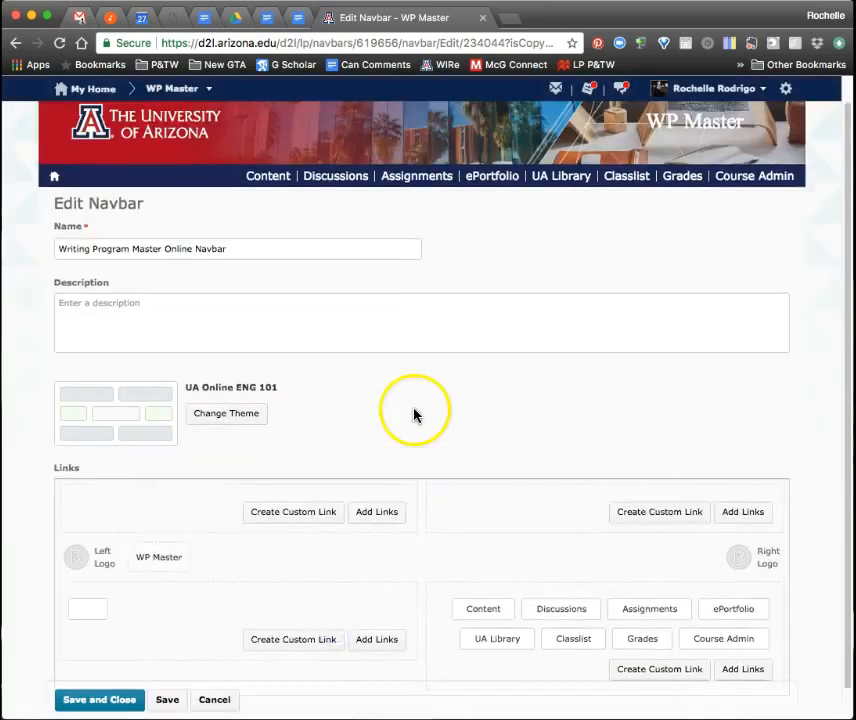
scroll(up, 3)
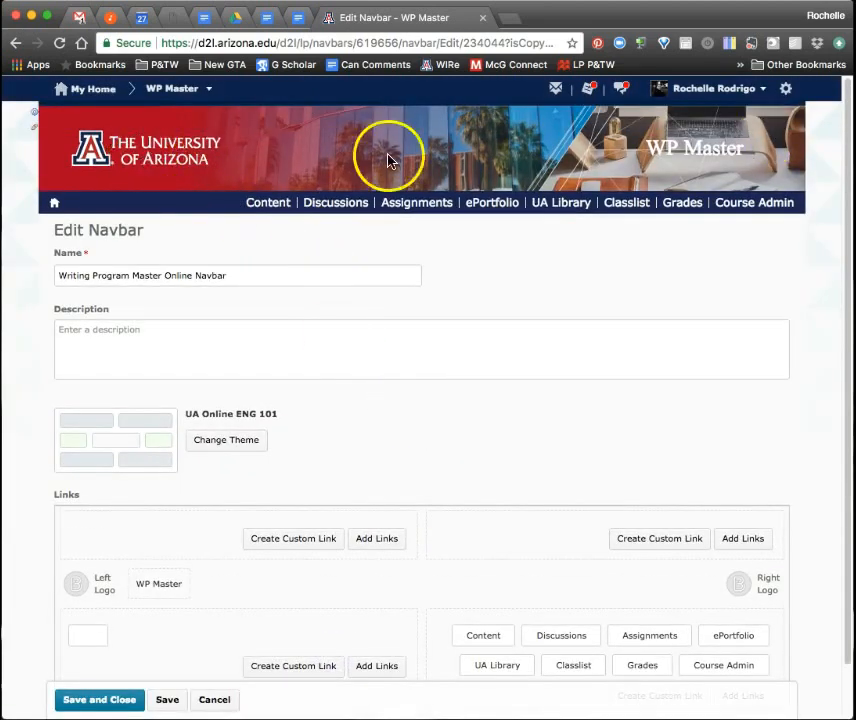
mouse_move(696, 196)
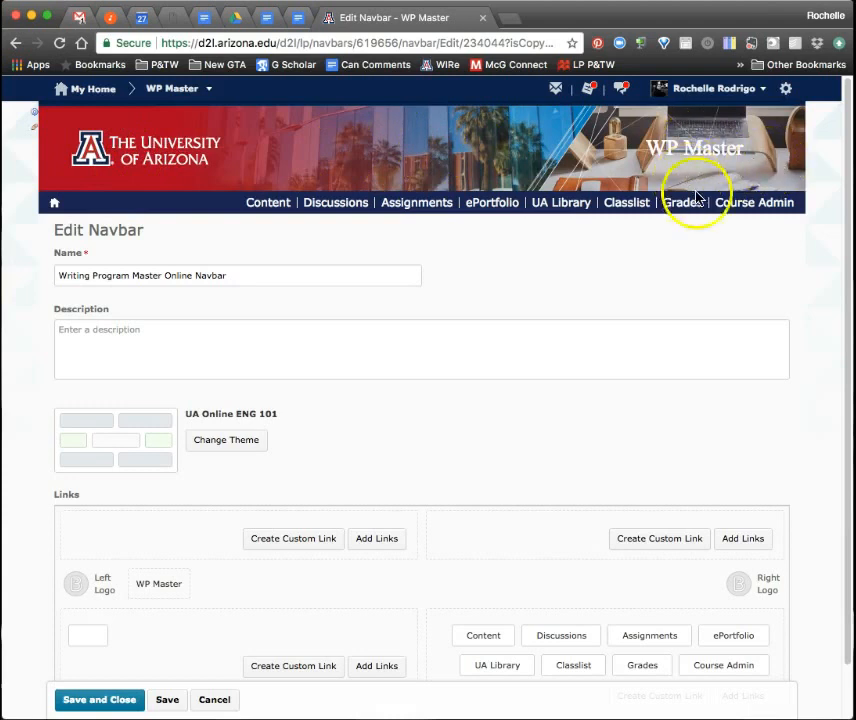
scroll(down, 3)
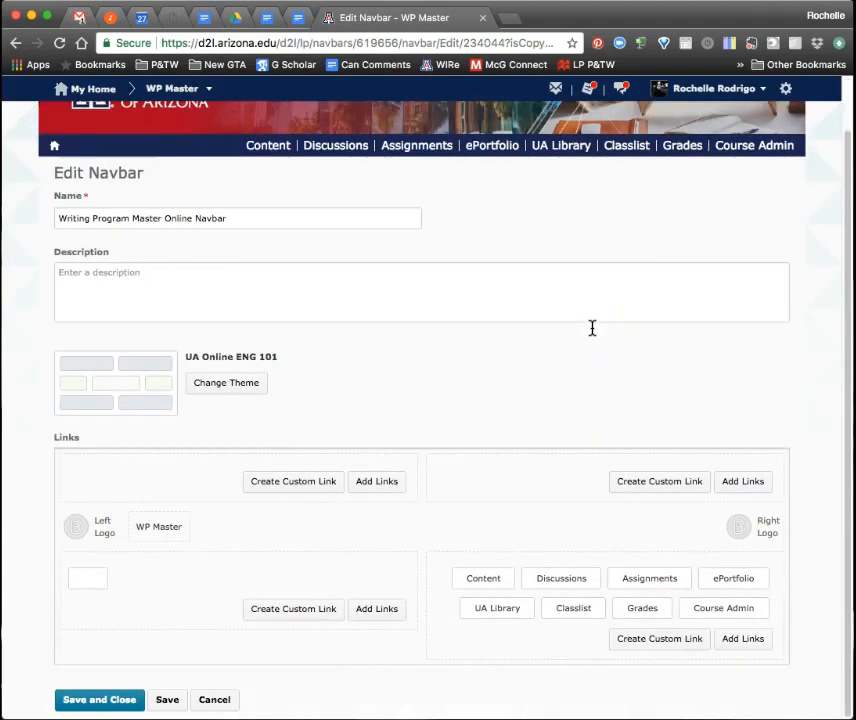
mouse_move(418, 644)
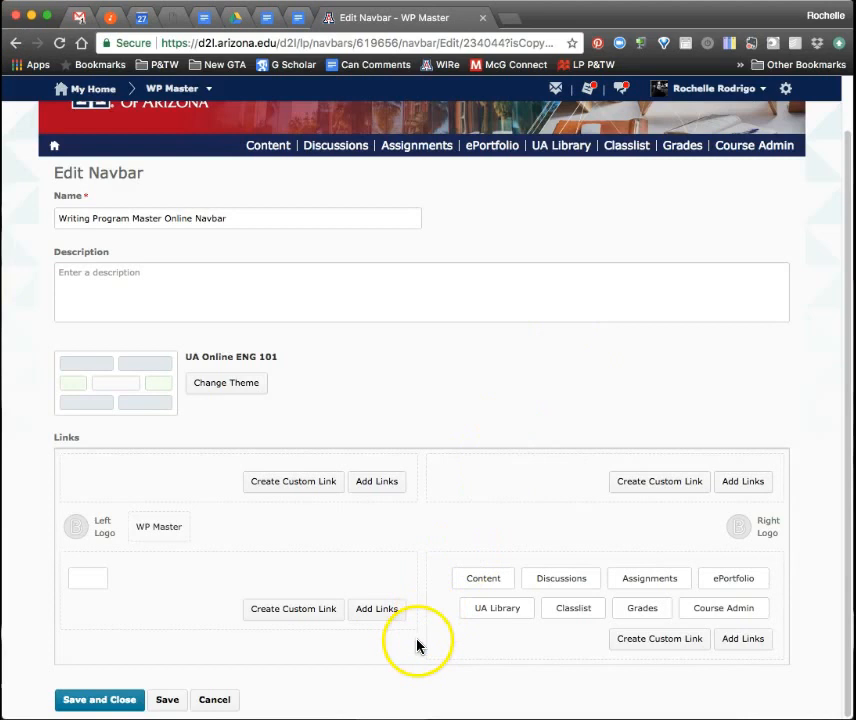
mouse_move(204, 536)
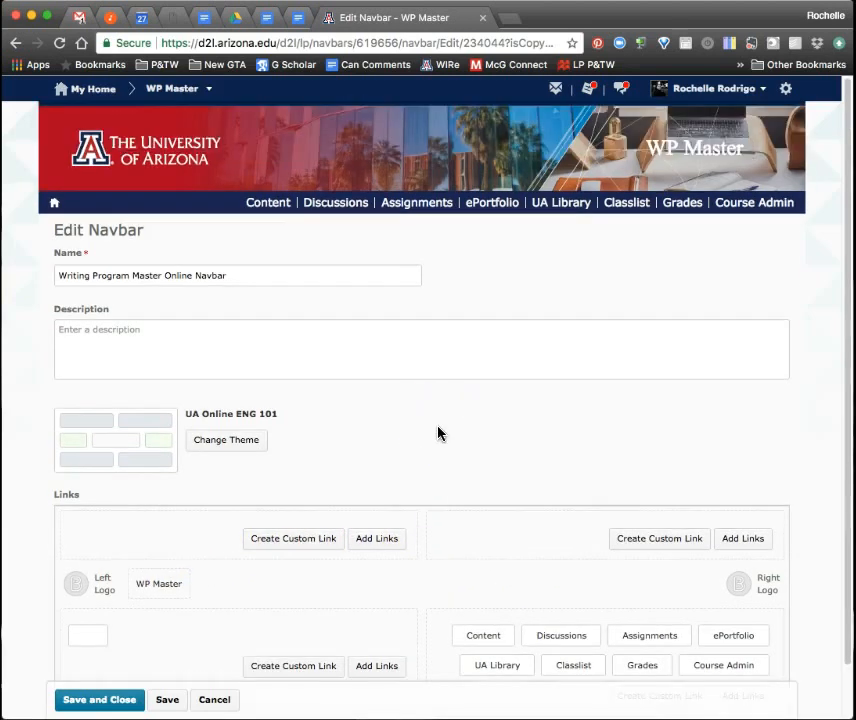
mouse_move(406, 520)
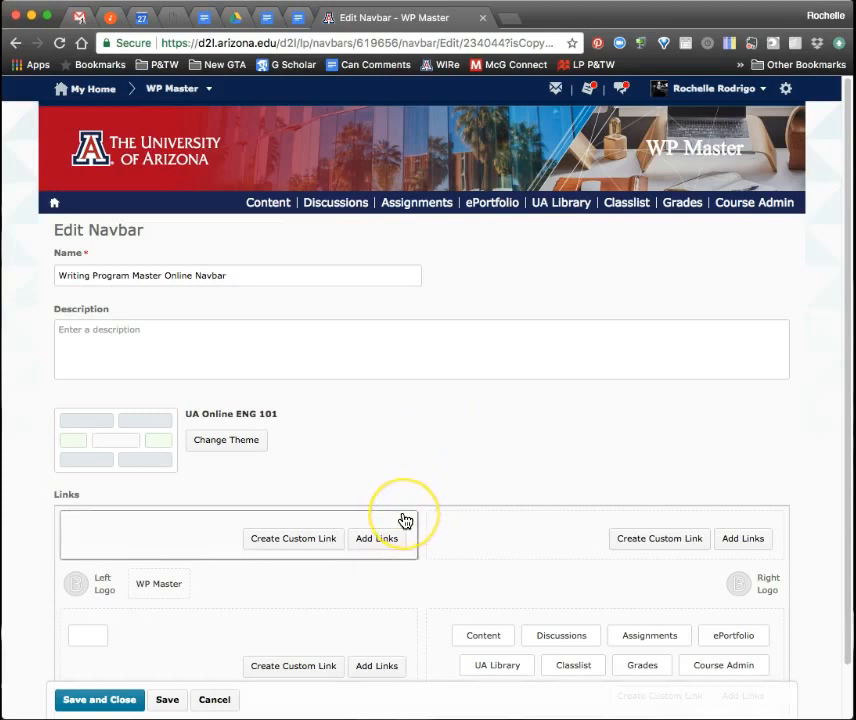
mouse_move(208, 216)
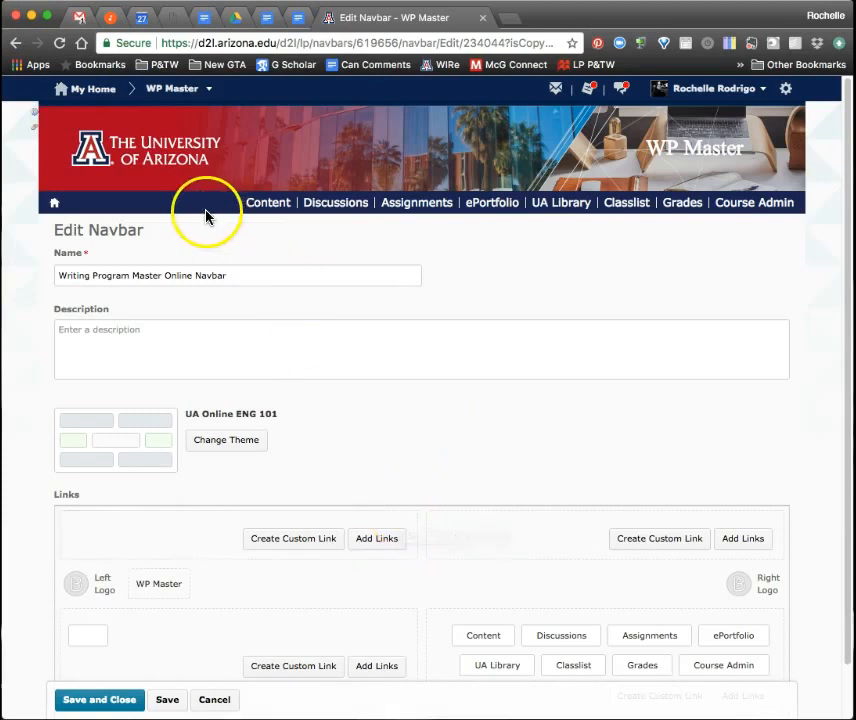
mouse_move(504, 236)
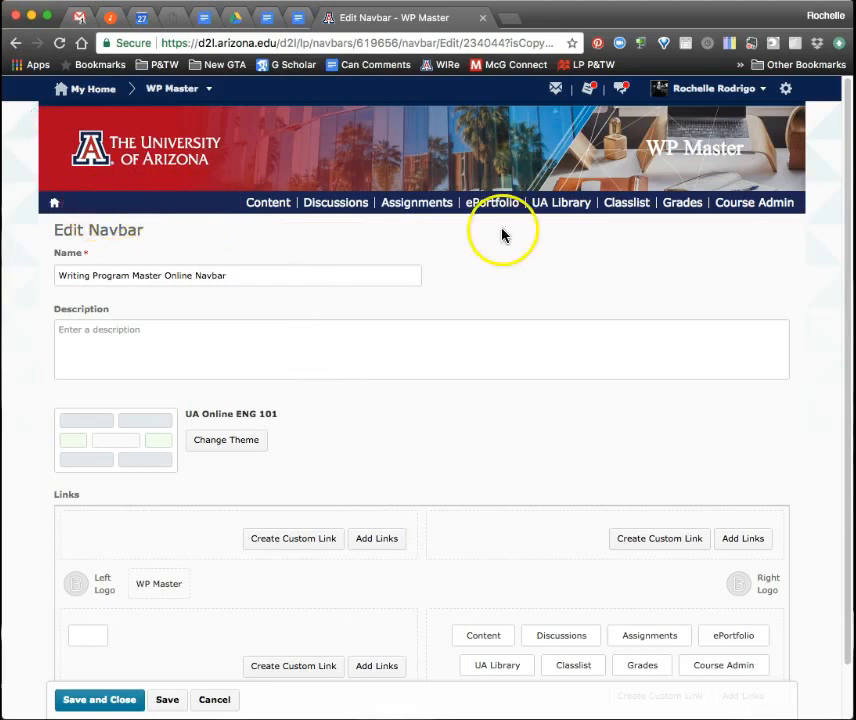
mouse_move(416, 258)
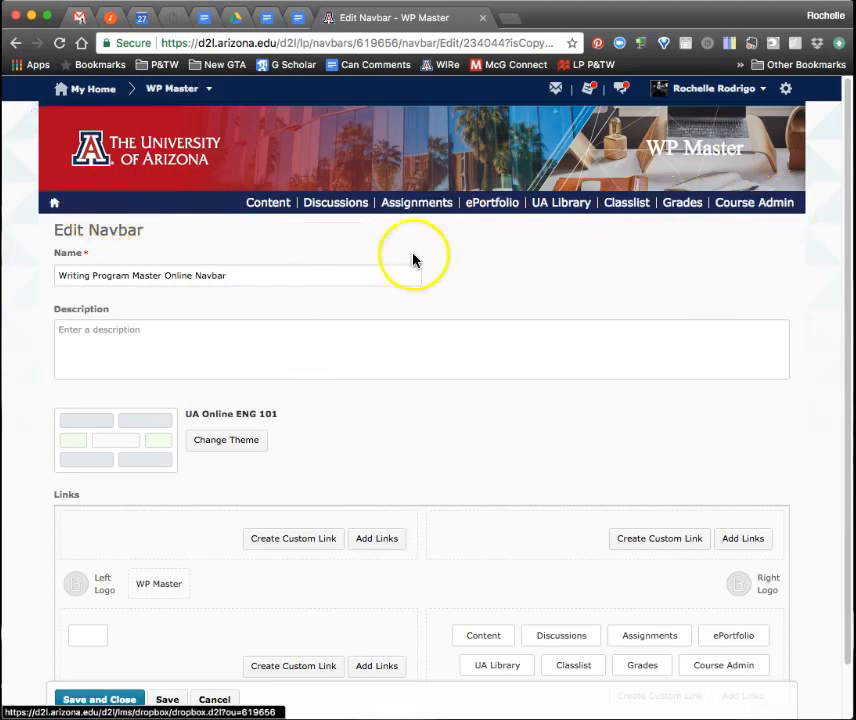
scroll(down, 3)
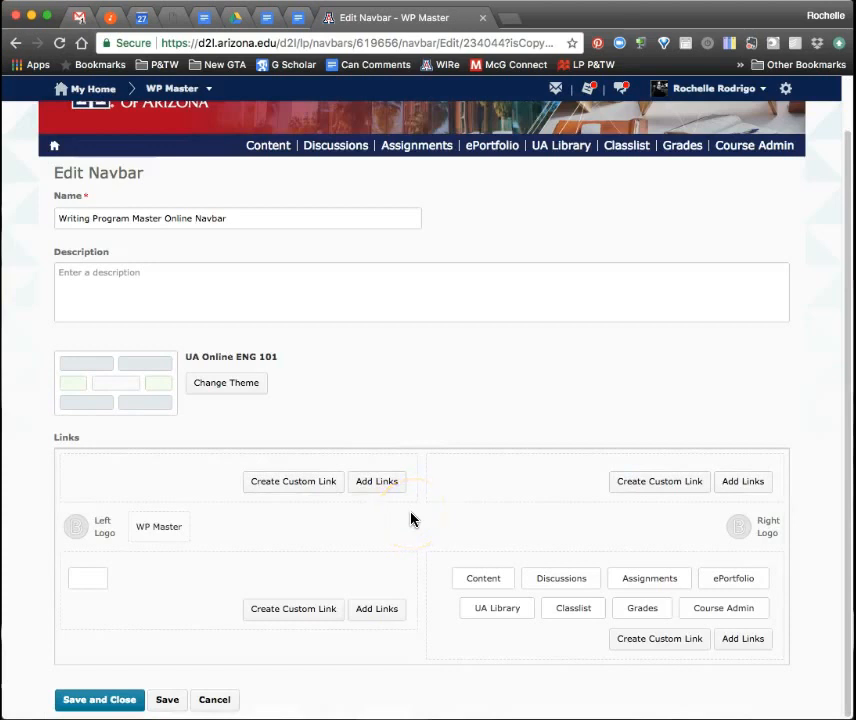
mouse_move(406, 532)
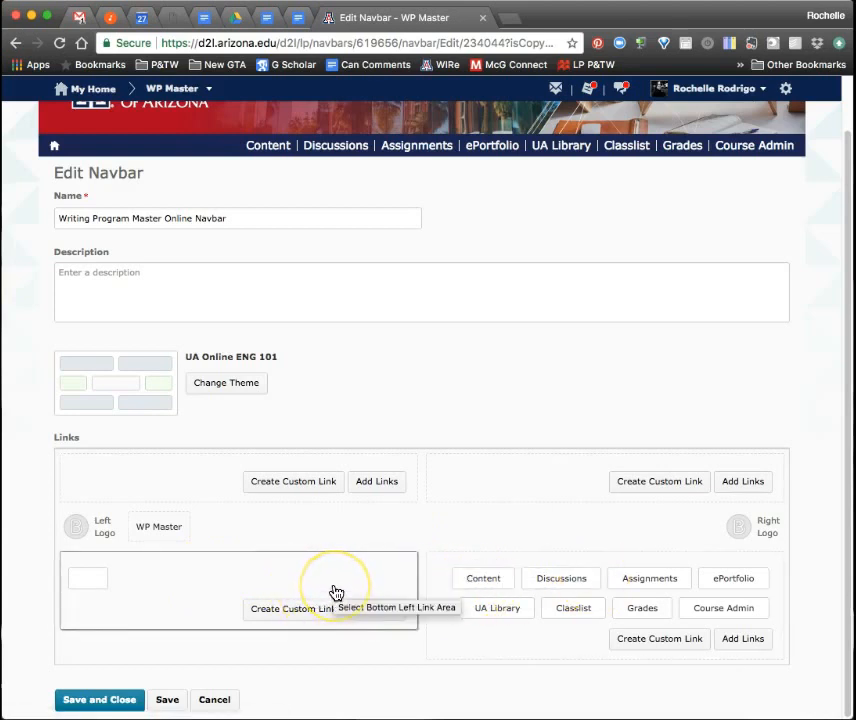
mouse_move(250, 656)
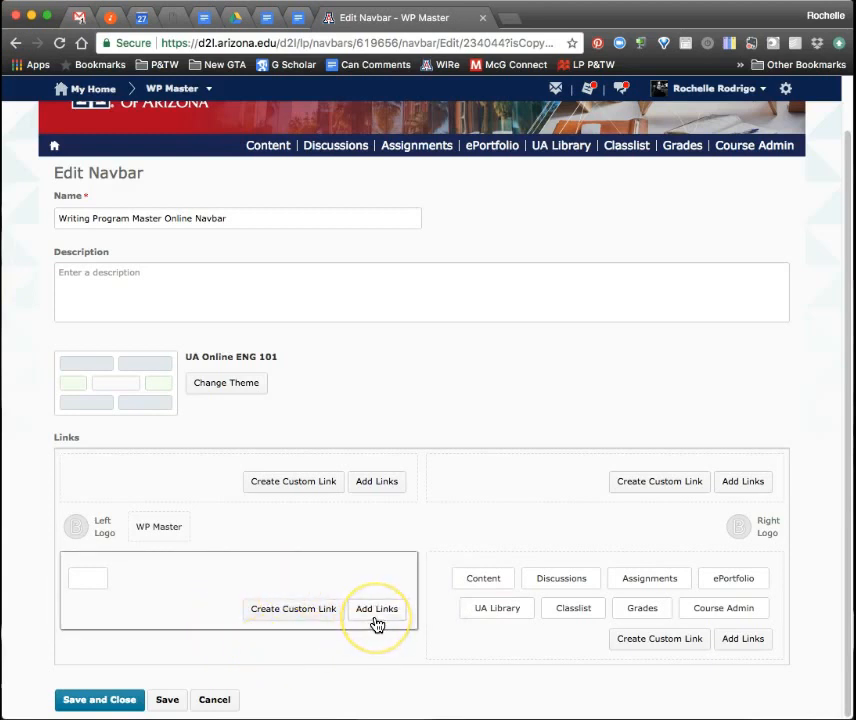
Browse the Add Links list for the bottom-left area through to its second page
click(376, 608)
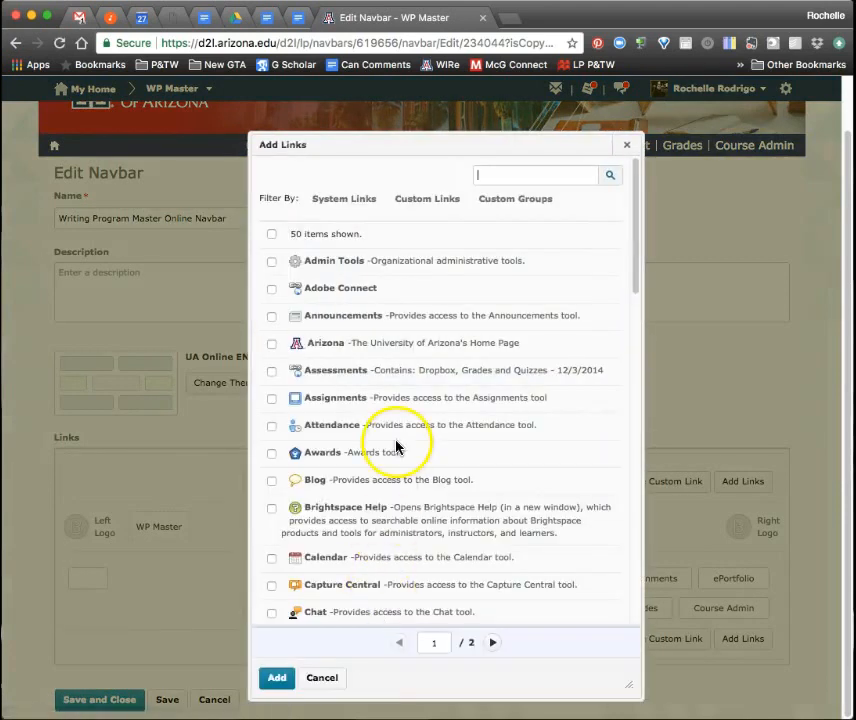
mouse_move(398, 382)
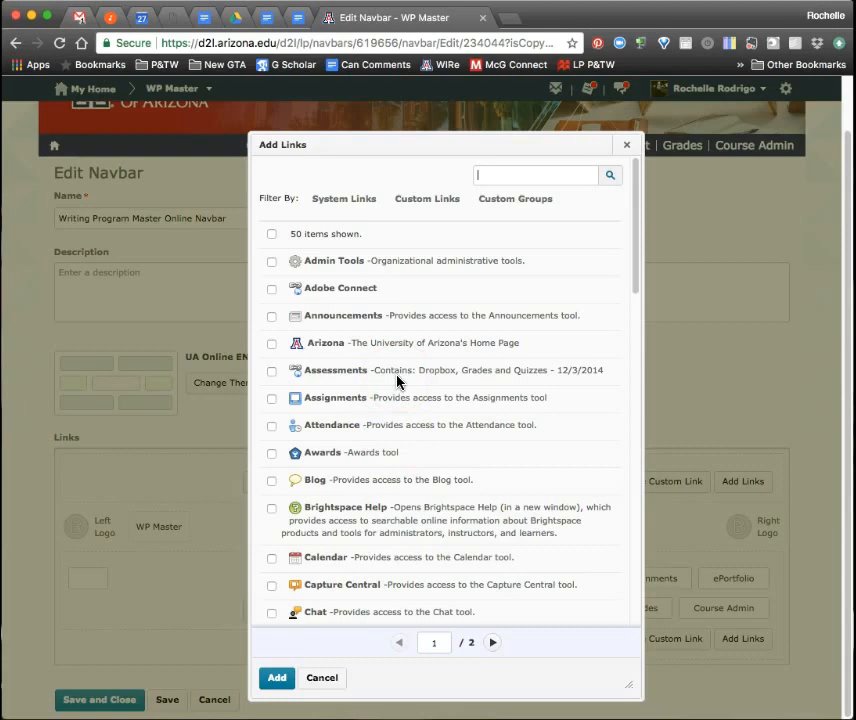
scroll(down, 3)
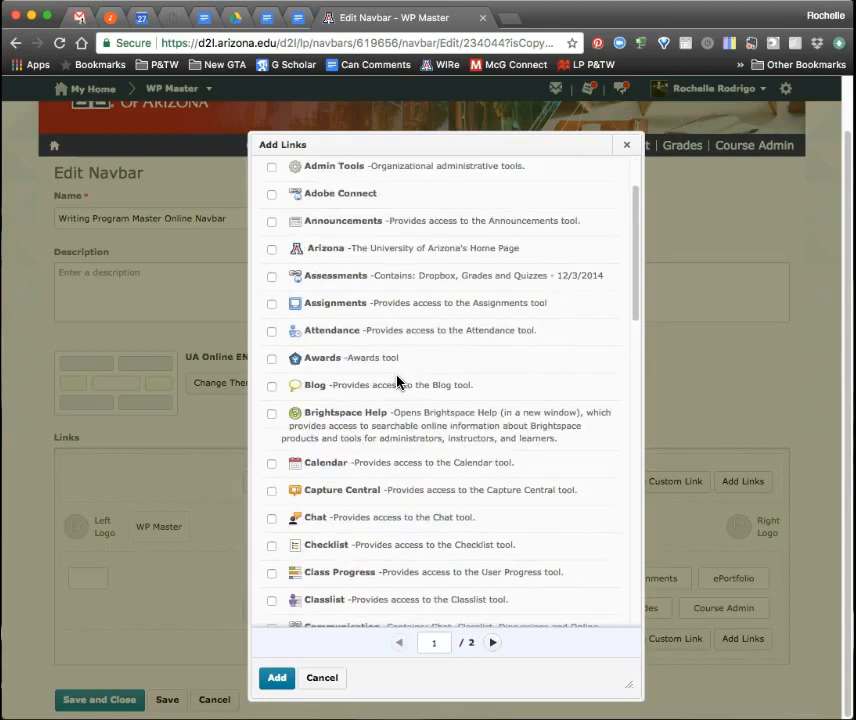
scroll(down, 3)
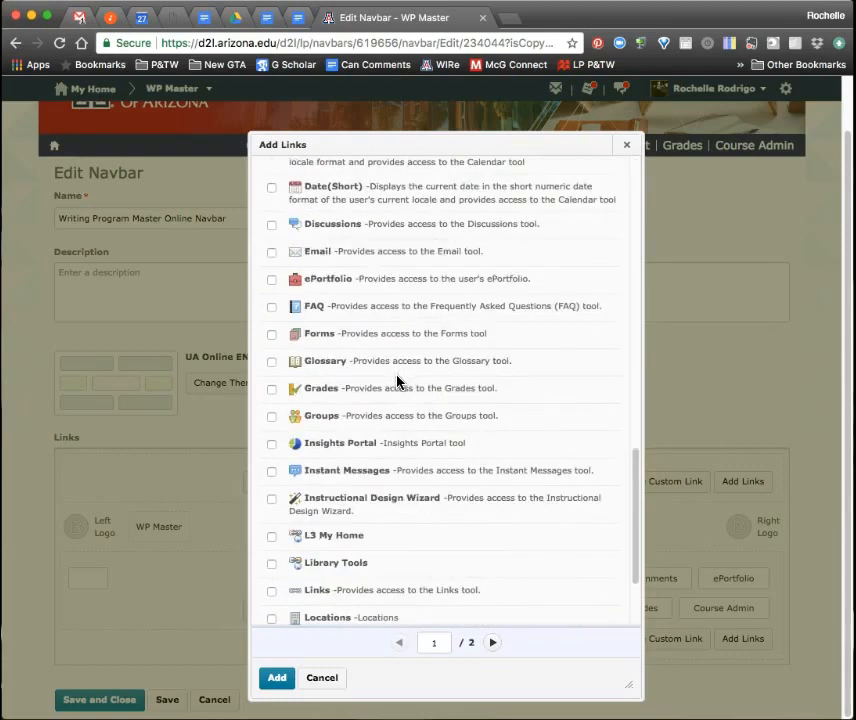
scroll(down, 3)
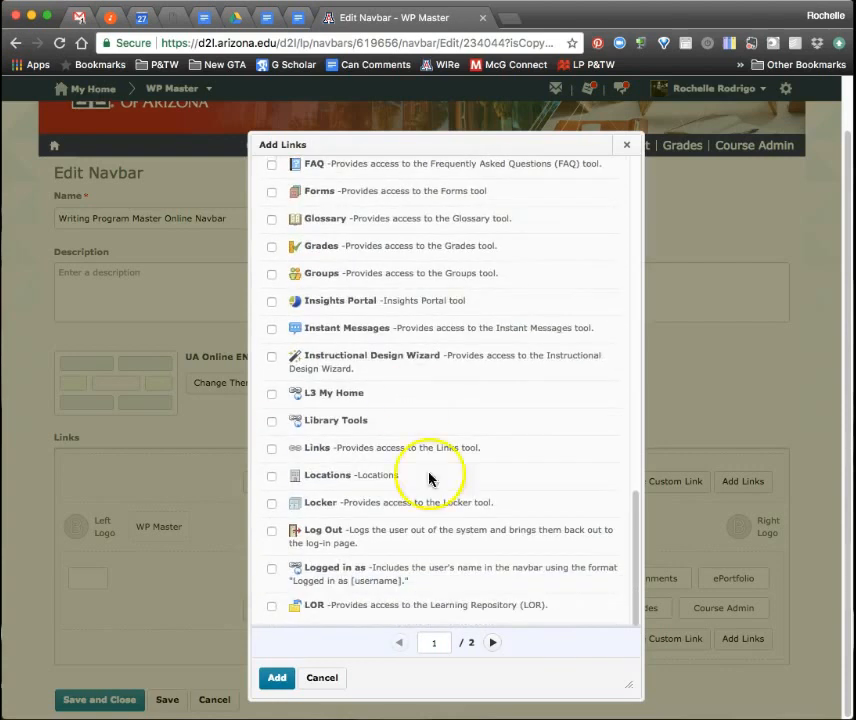
click(492, 642)
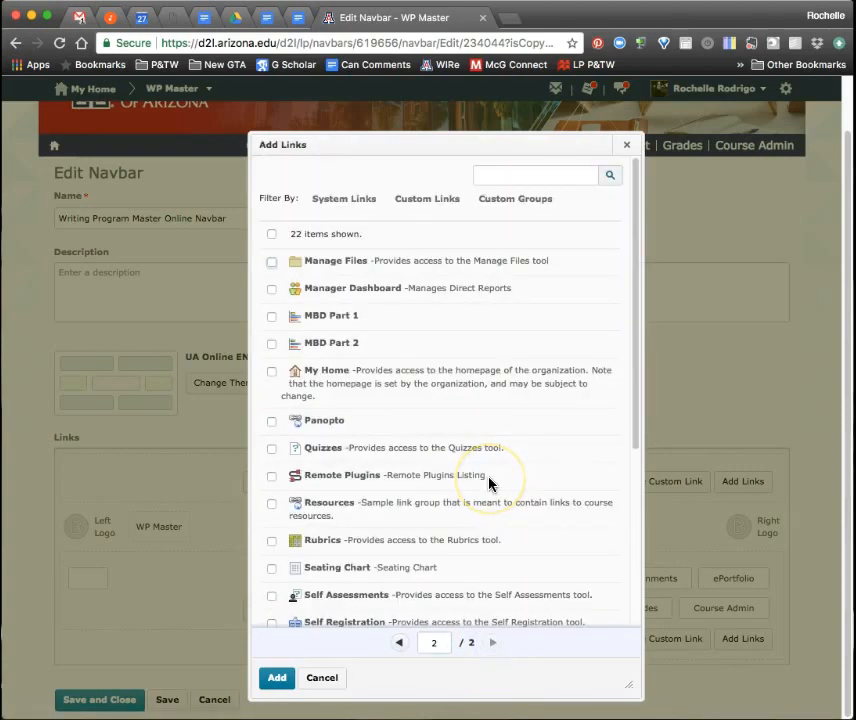
Select Rubrics from the list and add it to the navbar
scroll(down, 3)
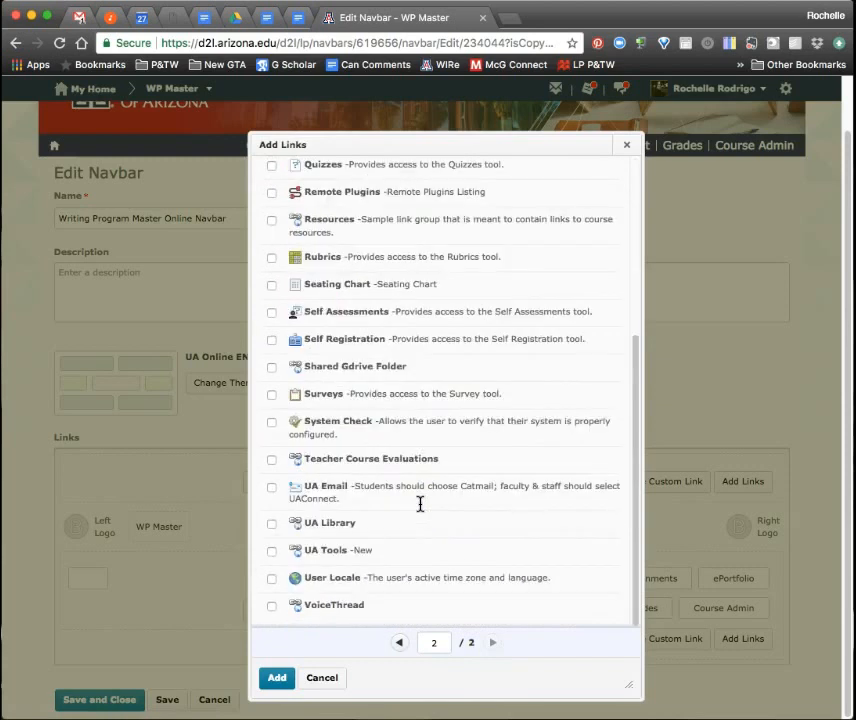
mouse_move(334, 608)
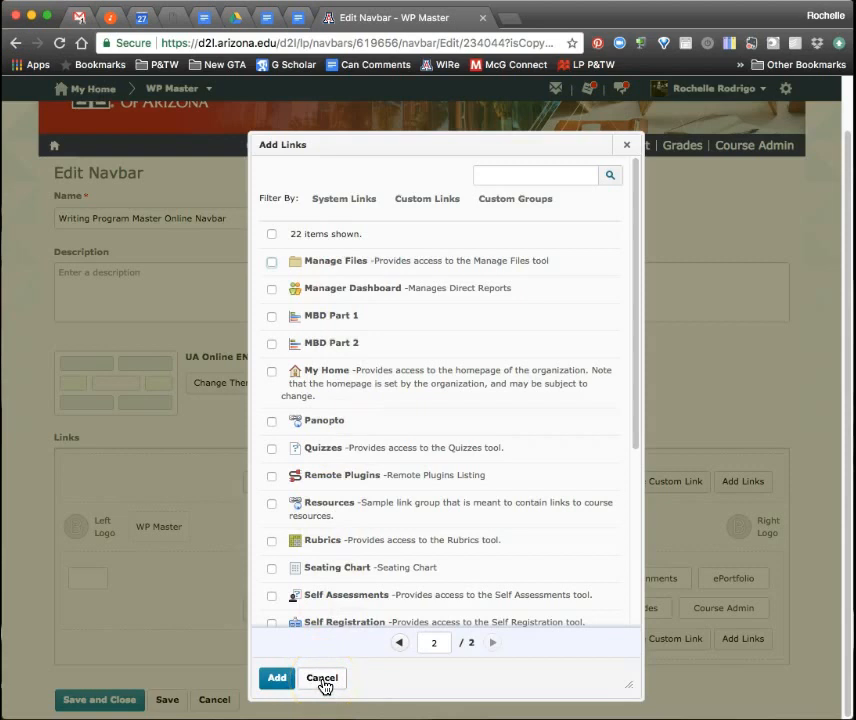
scroll(down, 3)
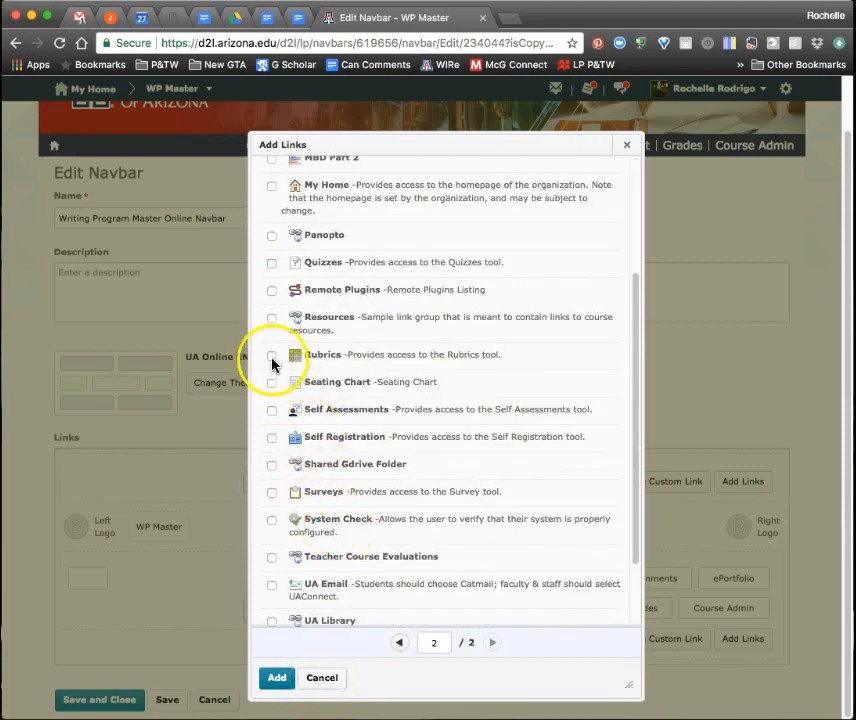
click(272, 354)
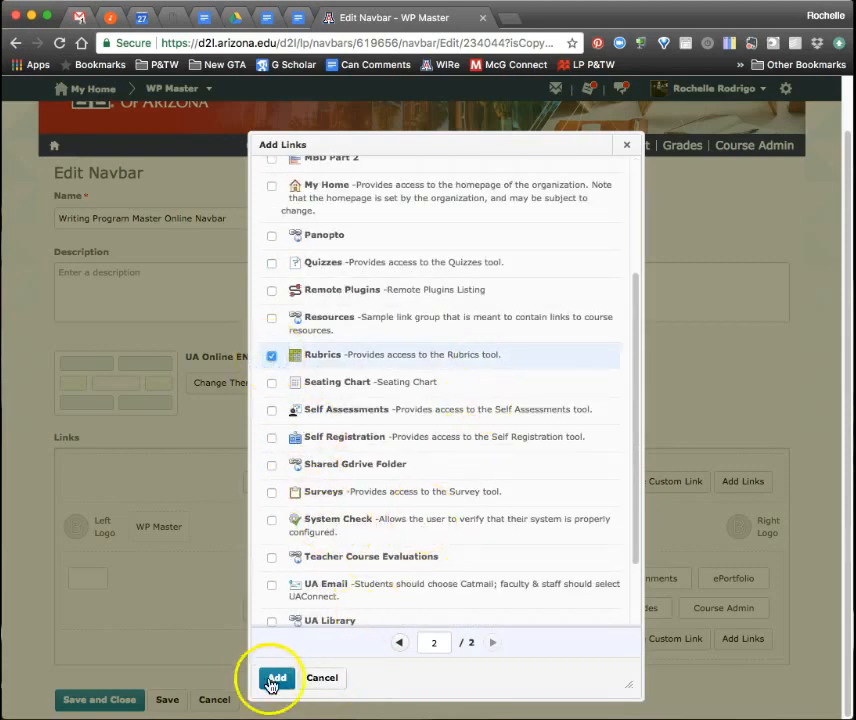
click(276, 676)
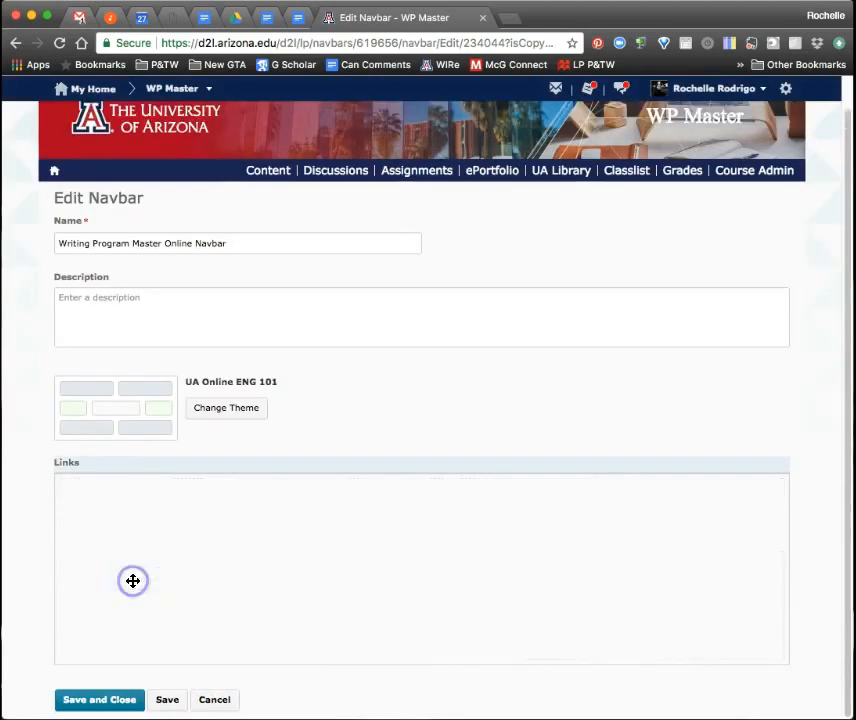
Save the navbar with Rubrics included, then remove the Rubrics link and save again
click(132, 580)
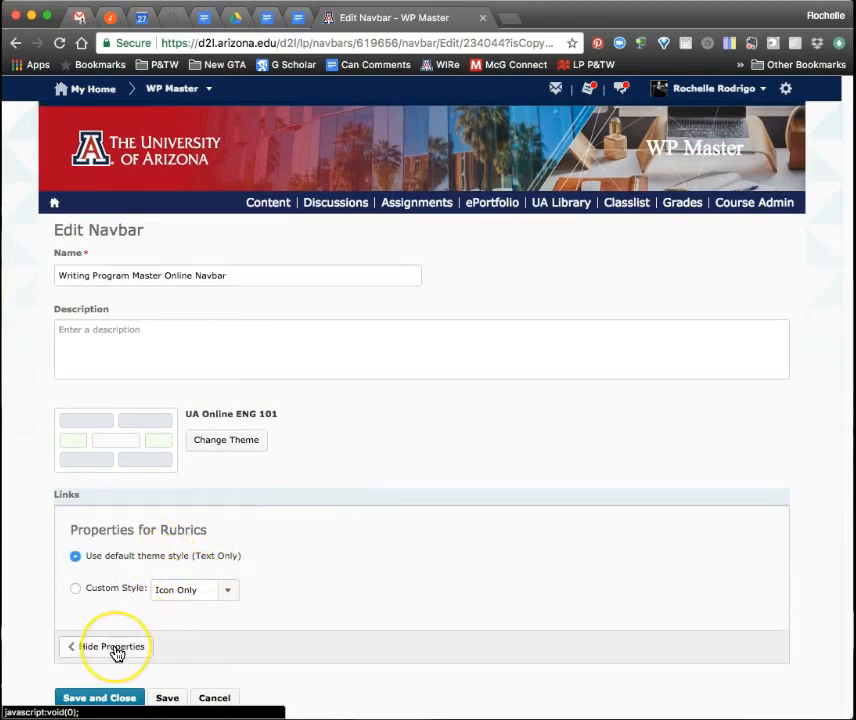
mouse_move(192, 584)
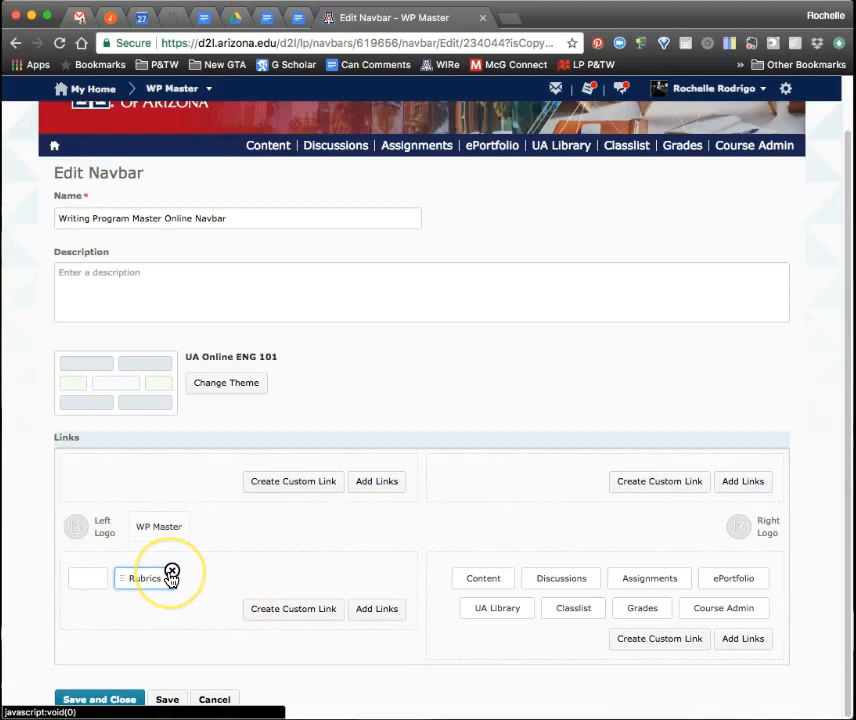
mouse_move(172, 572)
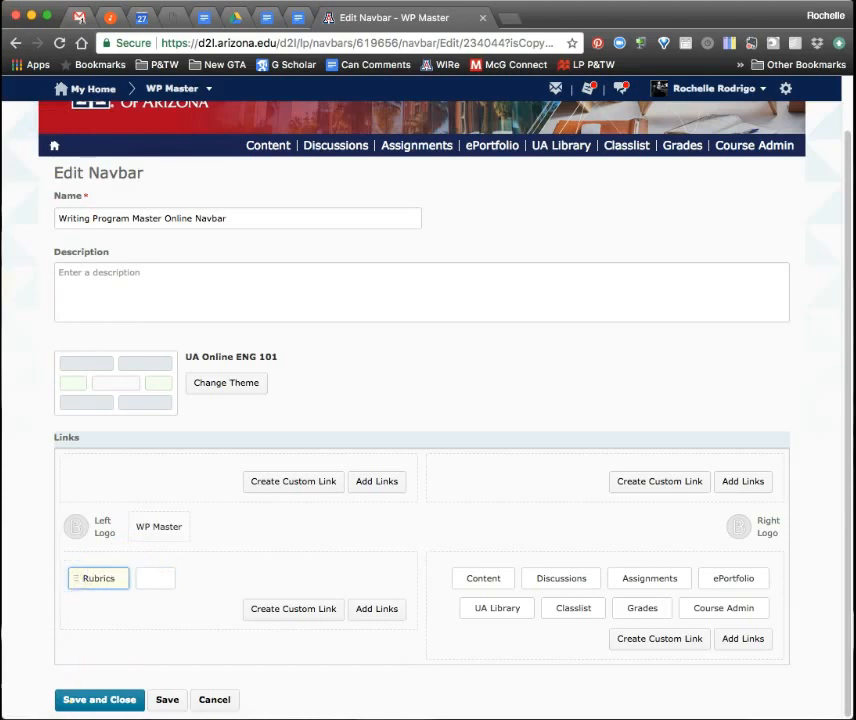
click(168, 700)
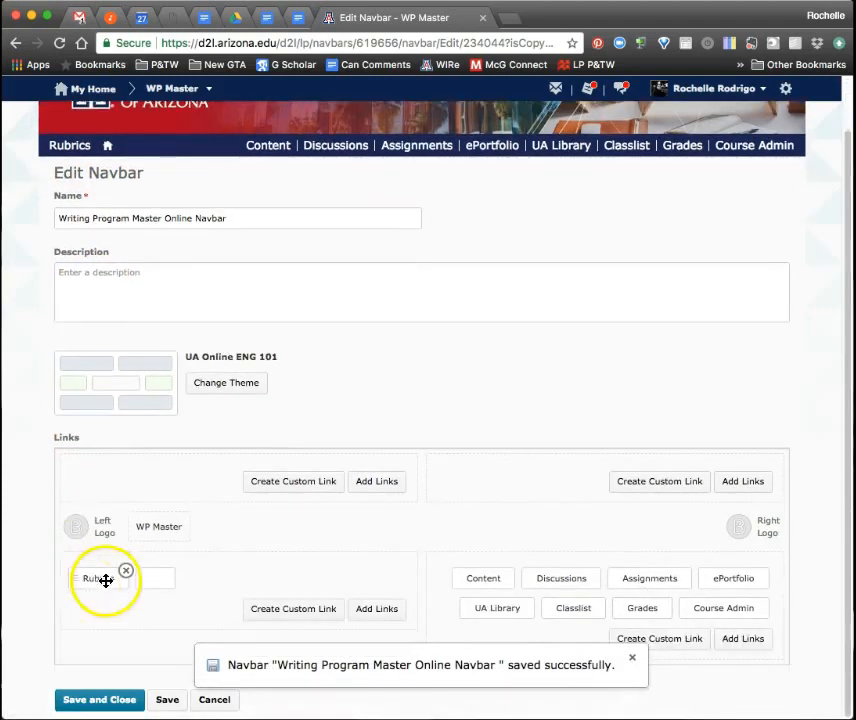
click(126, 570)
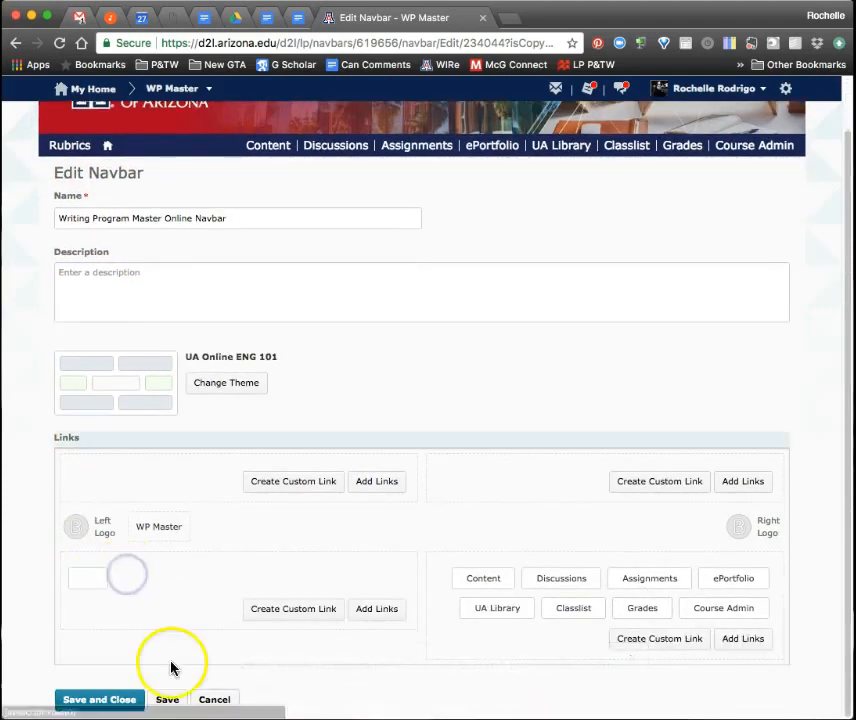
click(168, 700)
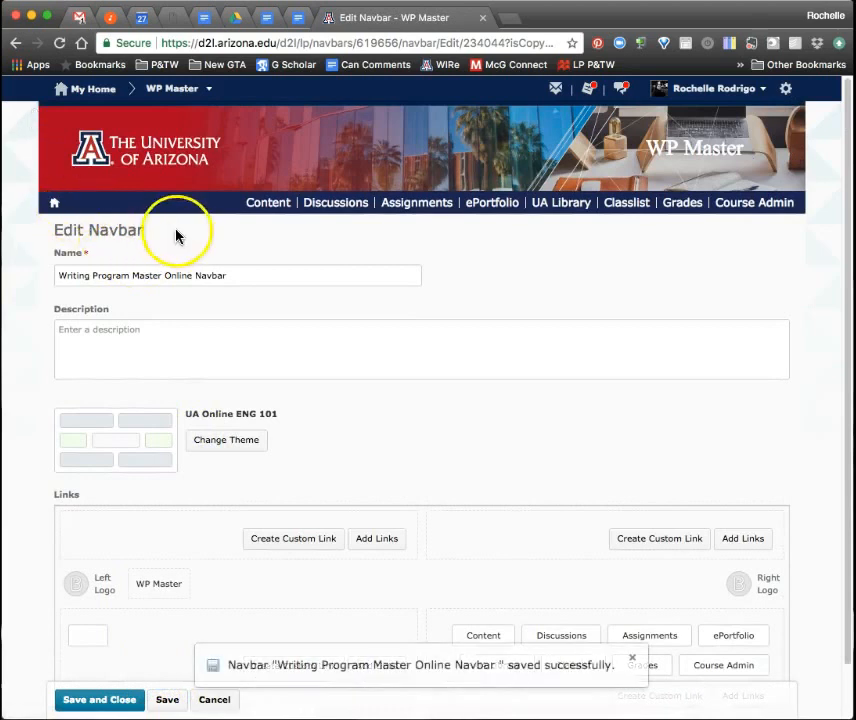
scroll(down, 3)
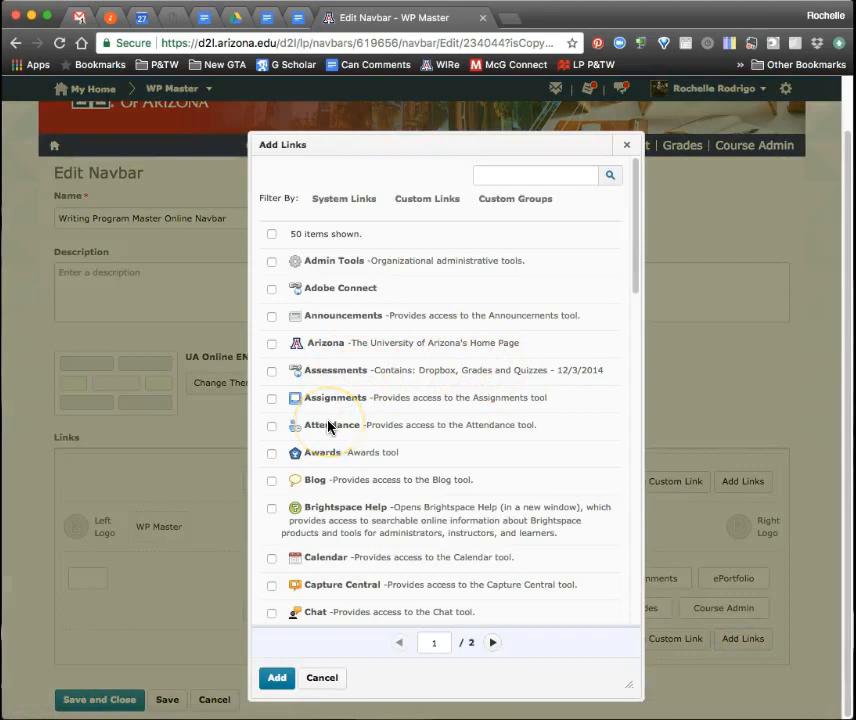
Select Quizzes from the second page of Add Links and add it to the navbar
scroll(down, 3)
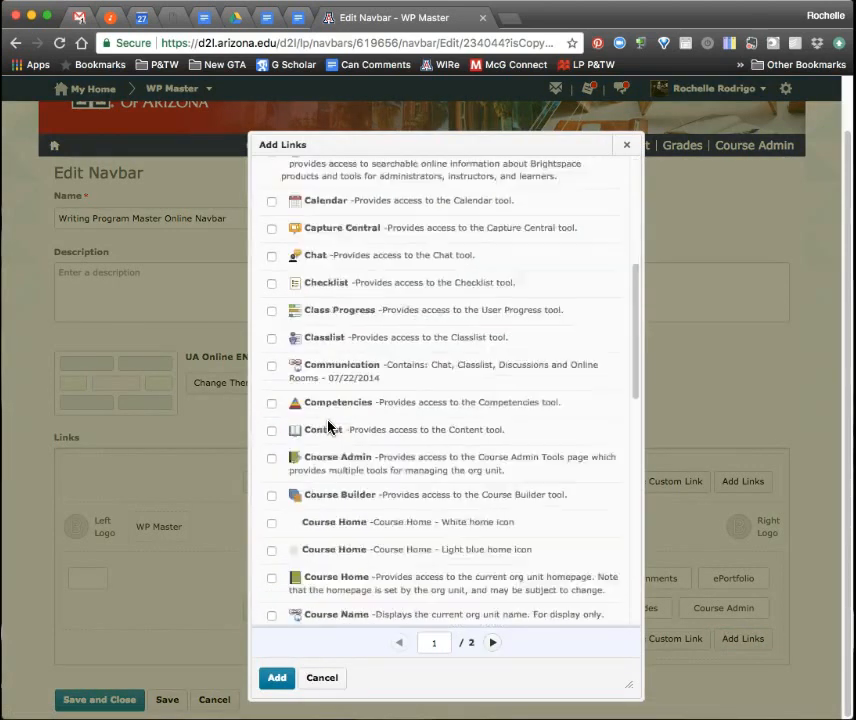
scroll(down, 3)
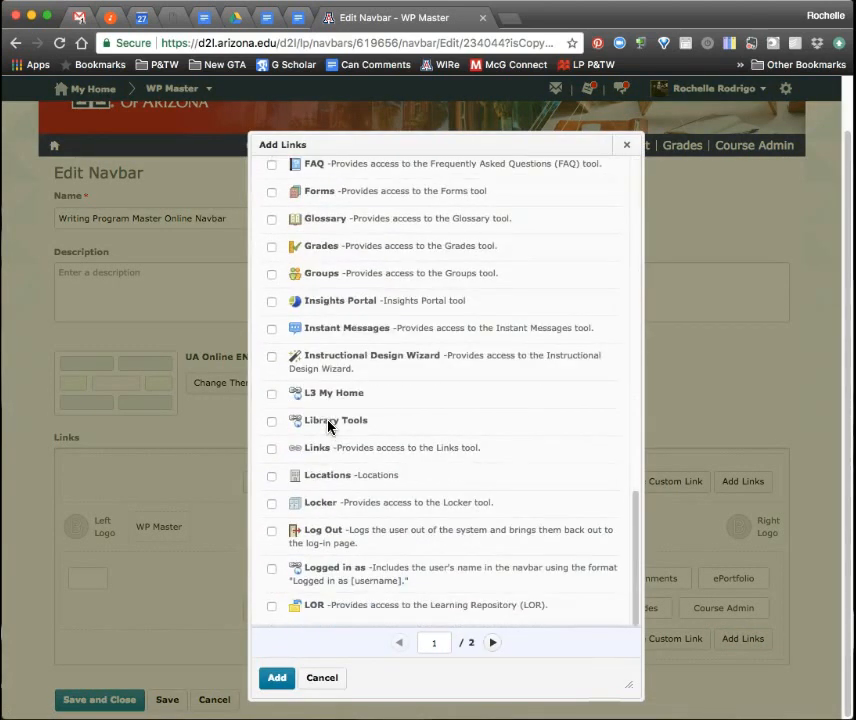
click(492, 642)
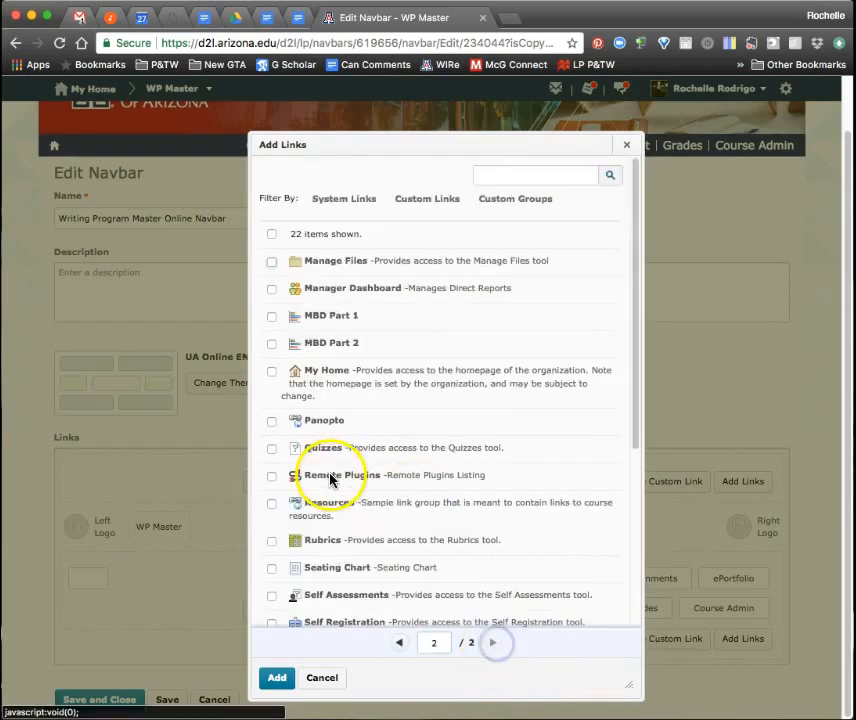
mouse_move(284, 556)
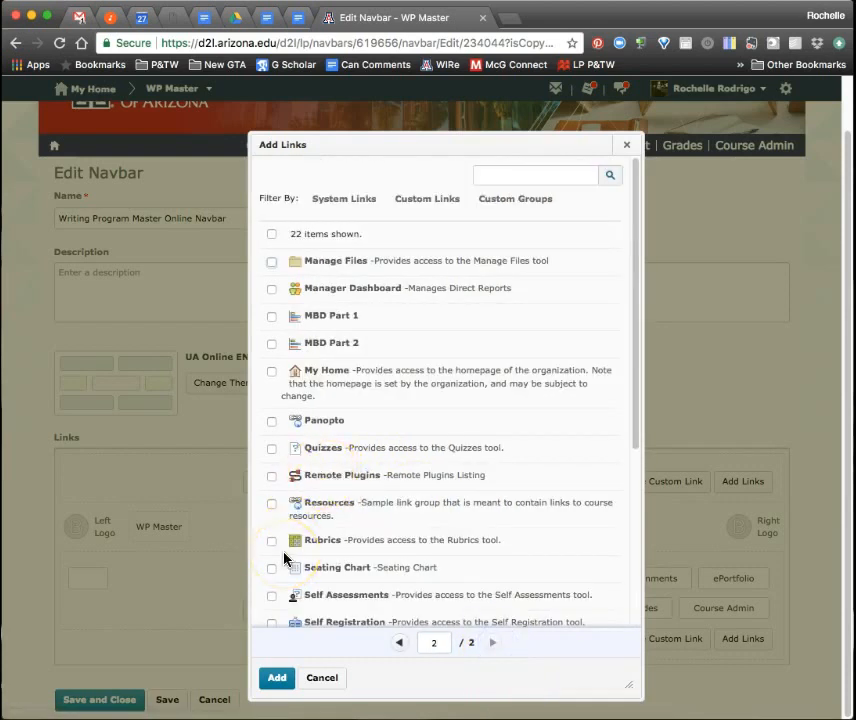
click(272, 428)
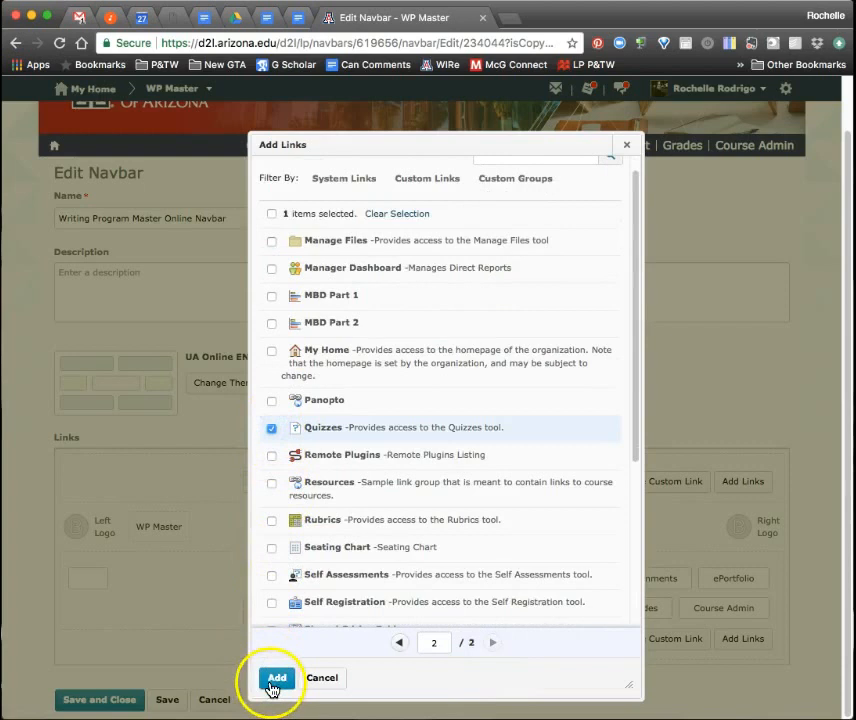
click(276, 678)
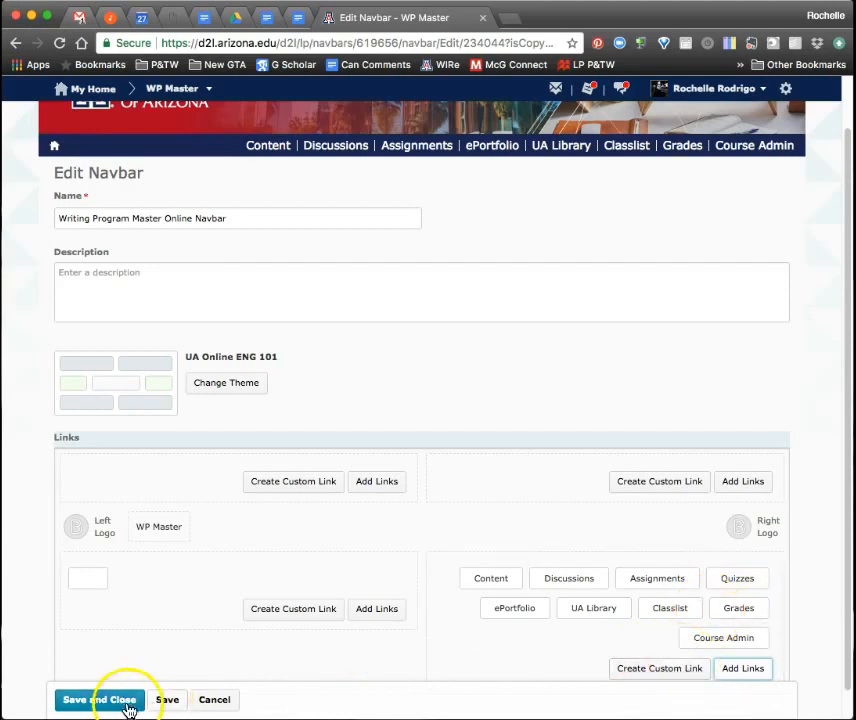
Save the navbar so Quizzes appears in the course navbar after Assignments
click(100, 700)
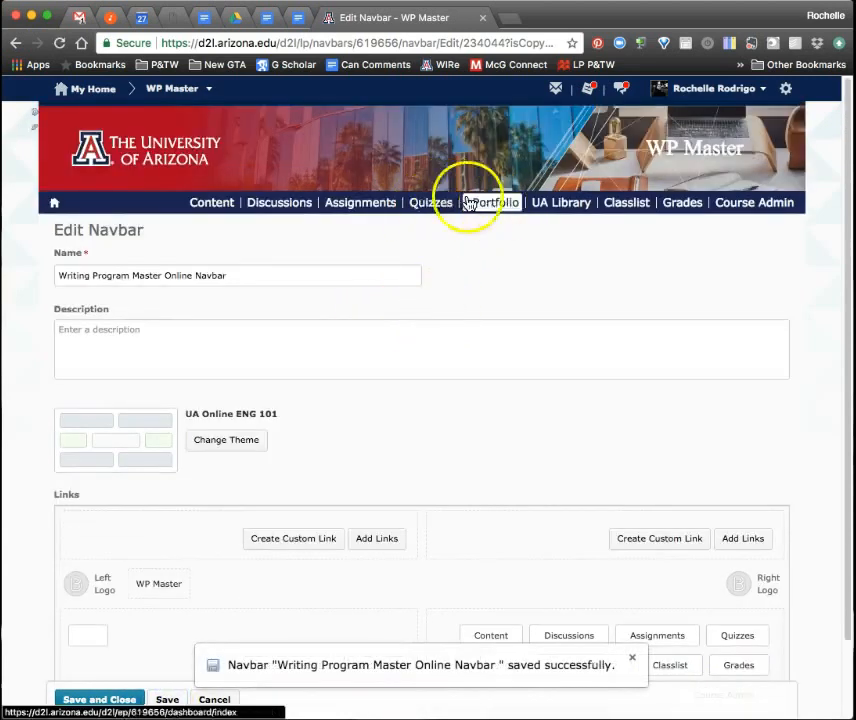
scroll(down, 3)
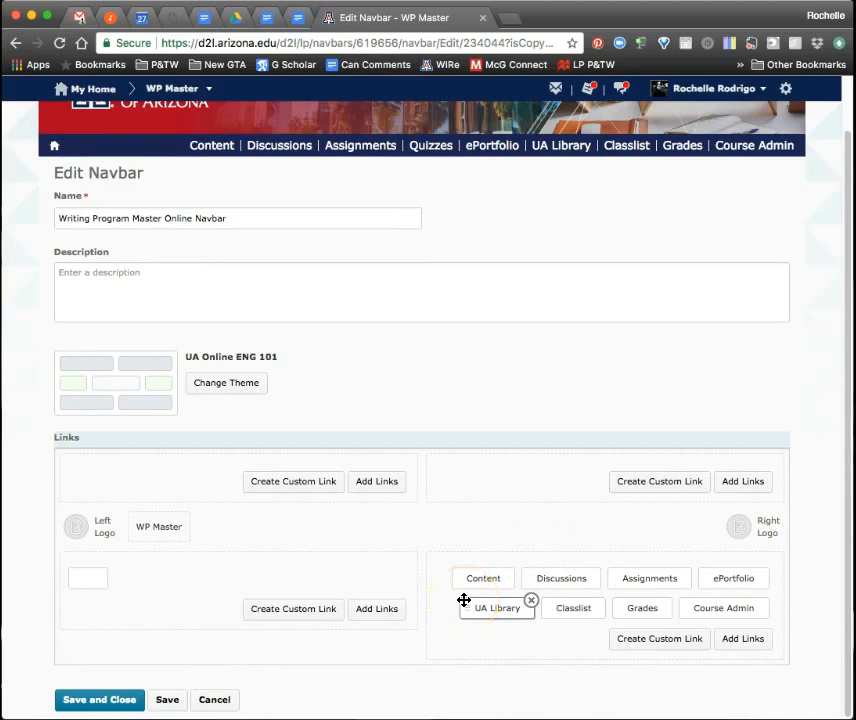
mouse_move(496, 608)
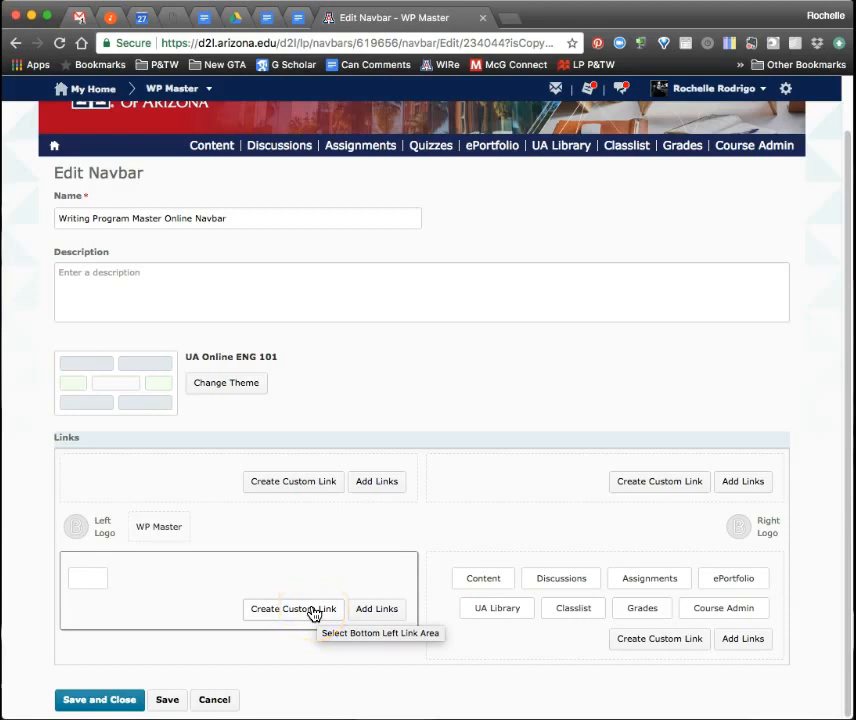
Start a bottom-left custom link named Shared Google Drive
click(292, 608)
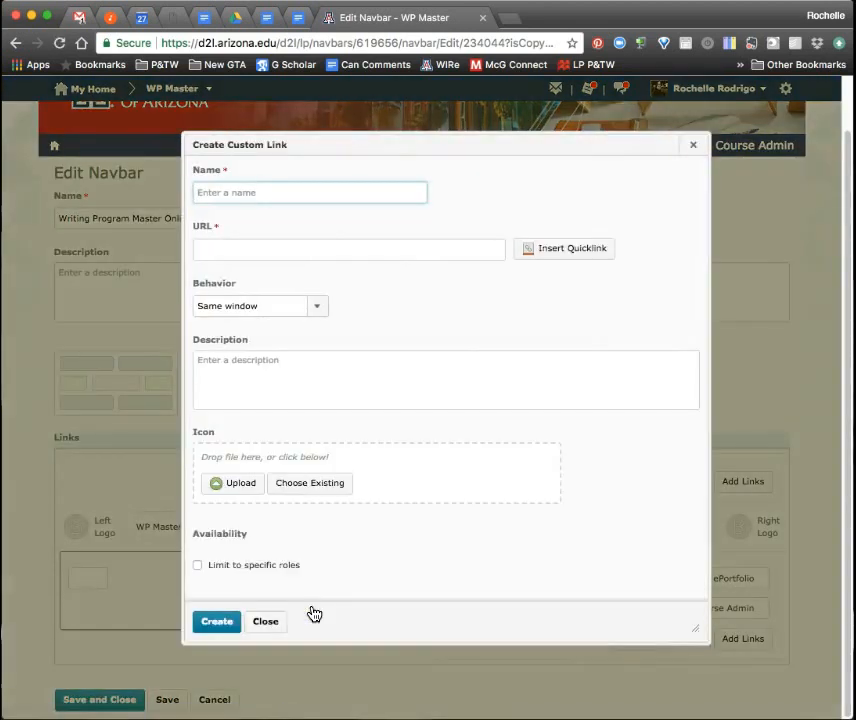
click(310, 192)
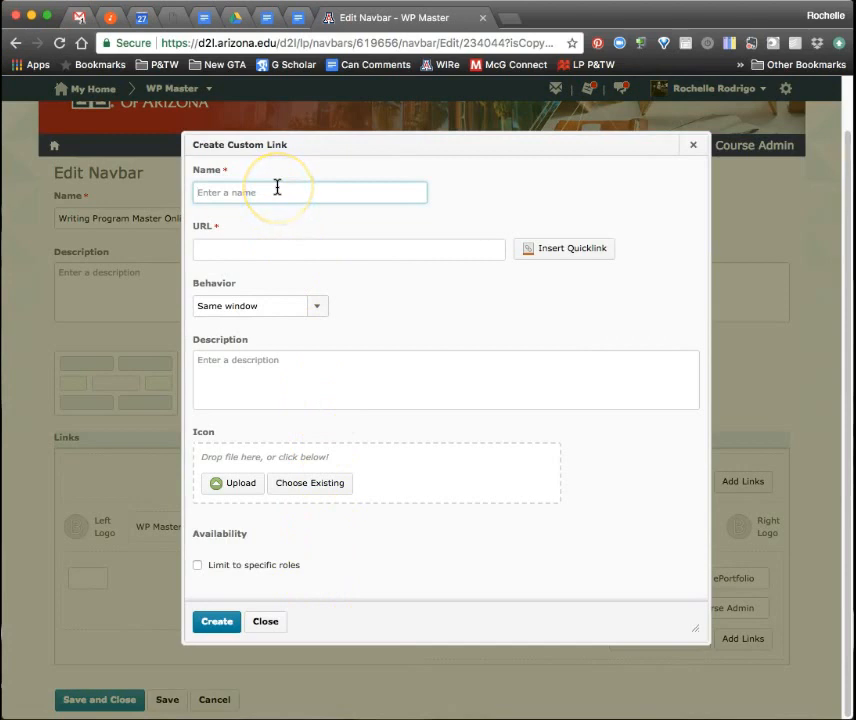
text(Shared Google D)
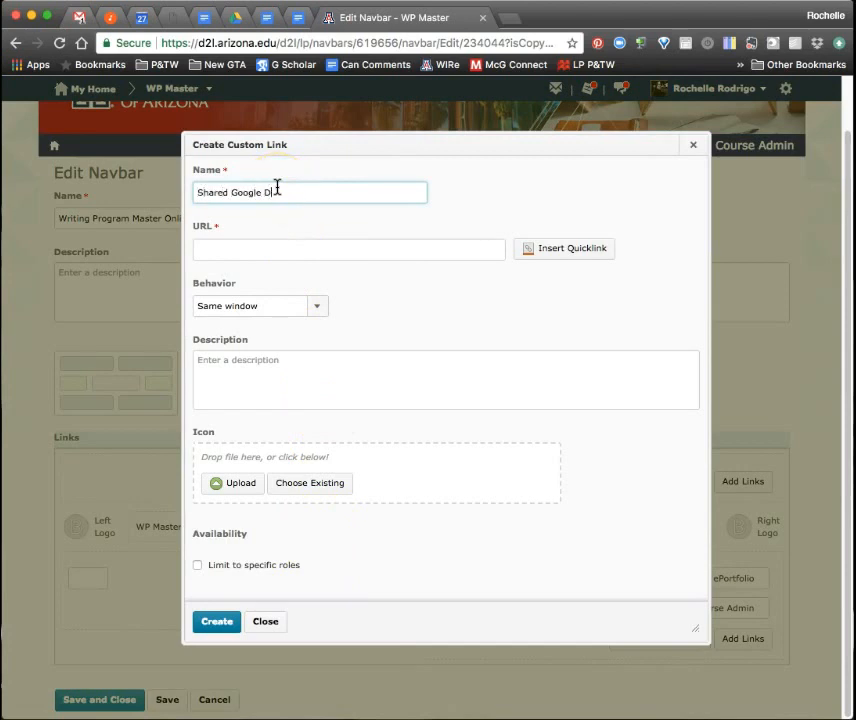
text(rive)
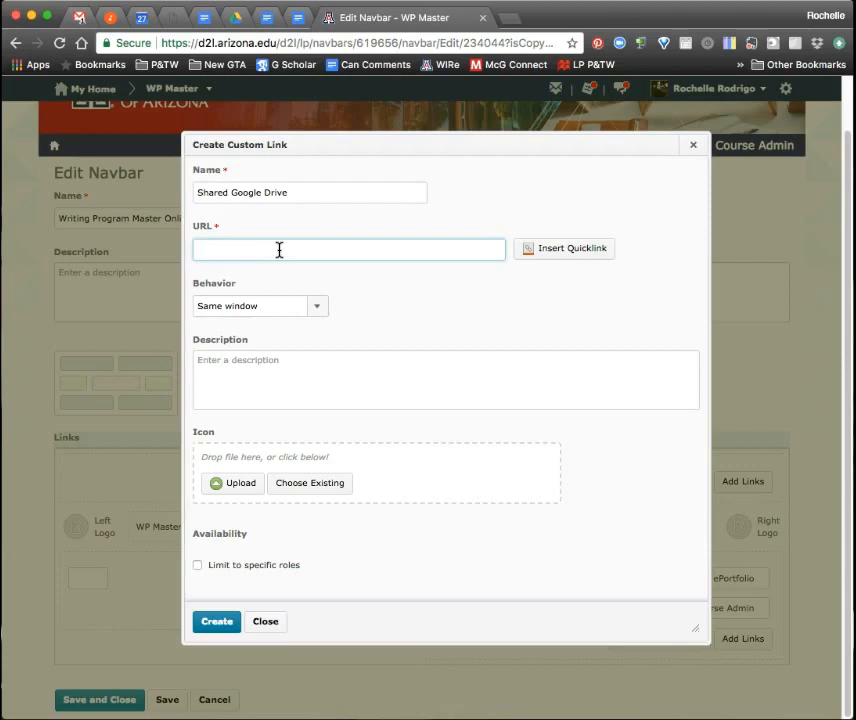
Try the Insert Quicklink picker with the Url type, then back out without inserting
click(210, 248)
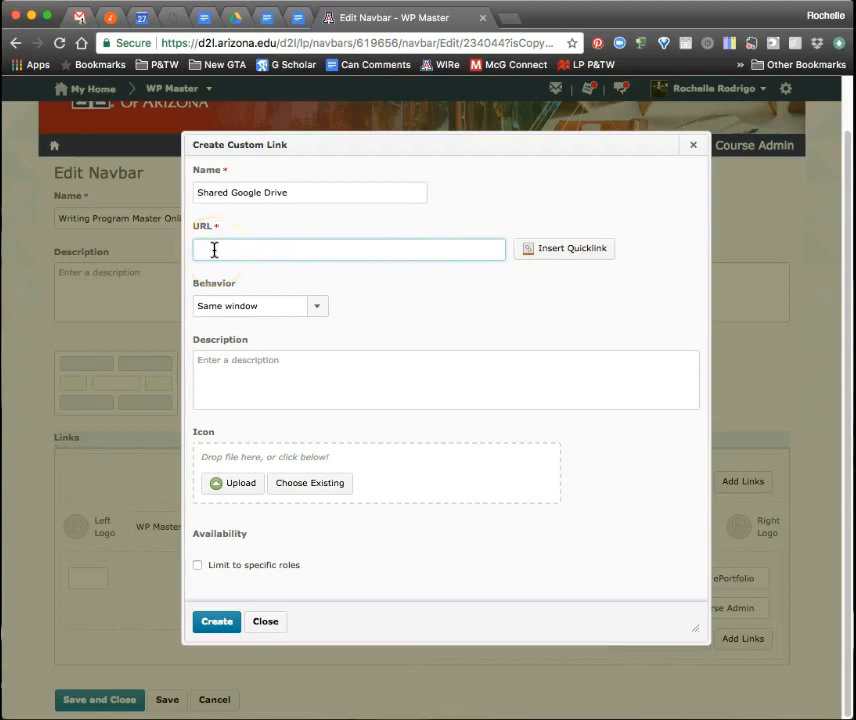
mouse_move(292, 276)
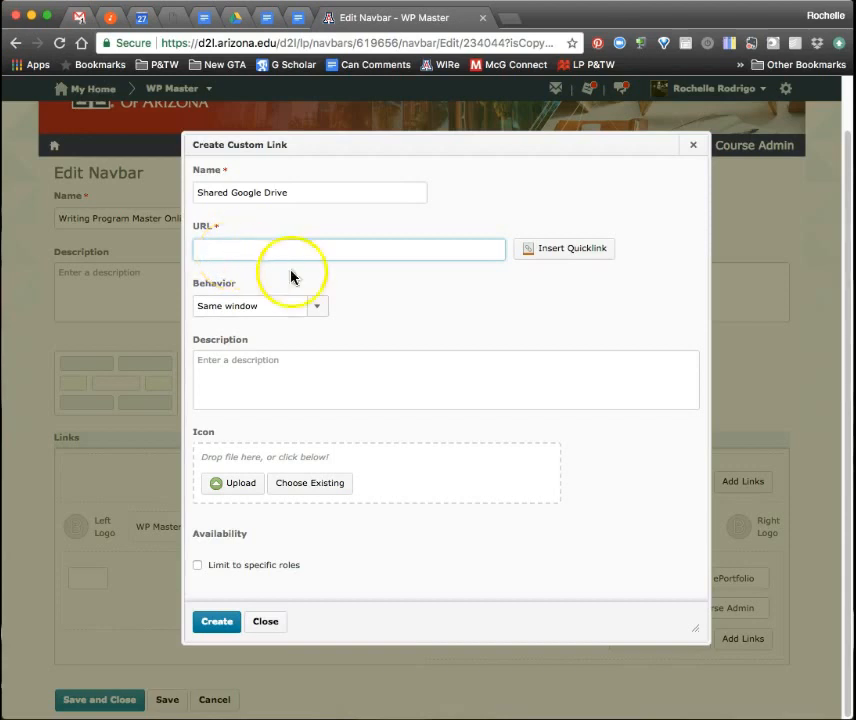
mouse_move(570, 266)
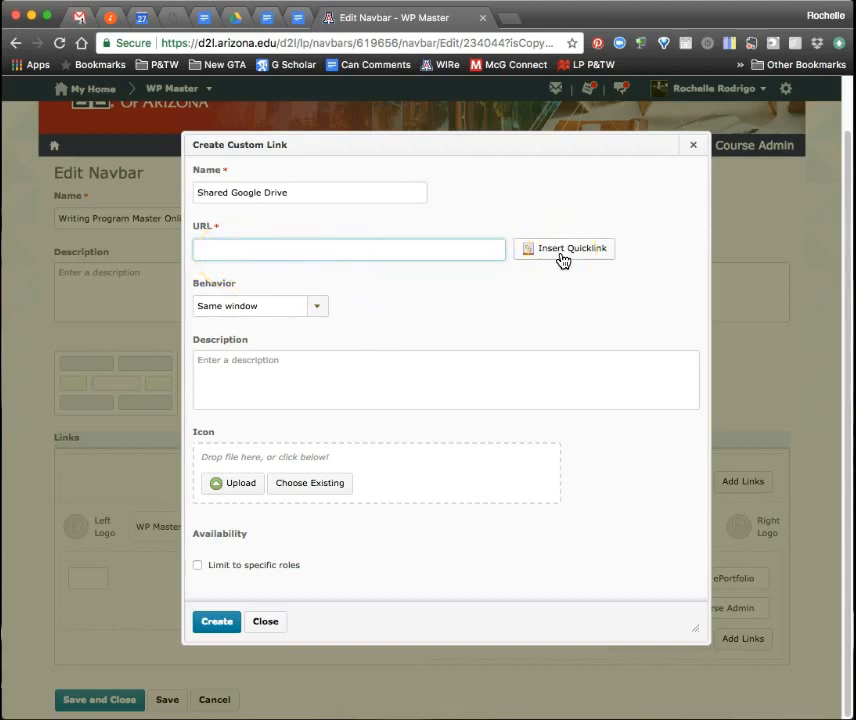
click(564, 248)
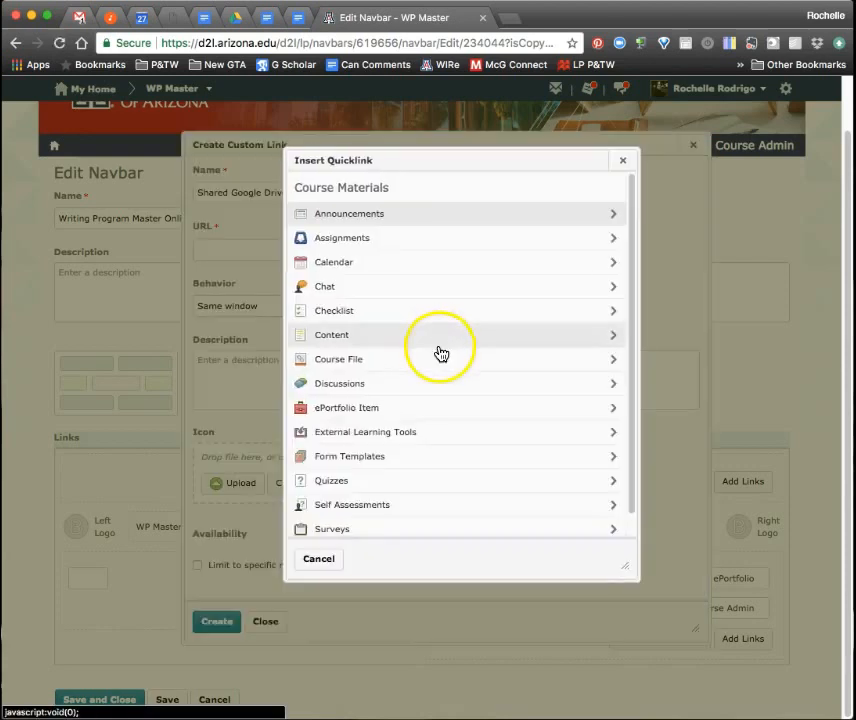
scroll(down, 3)
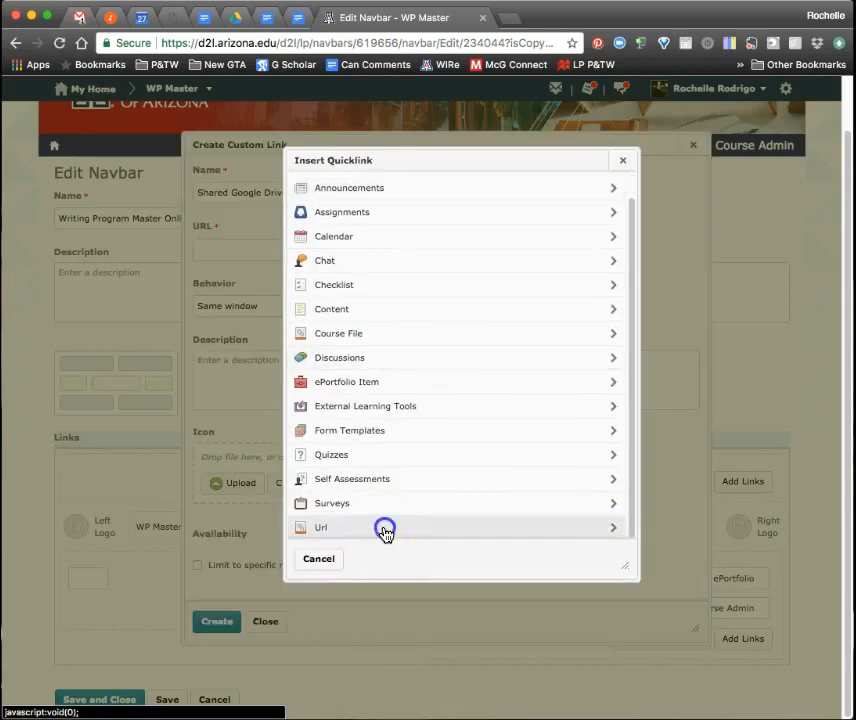
click(320, 528)
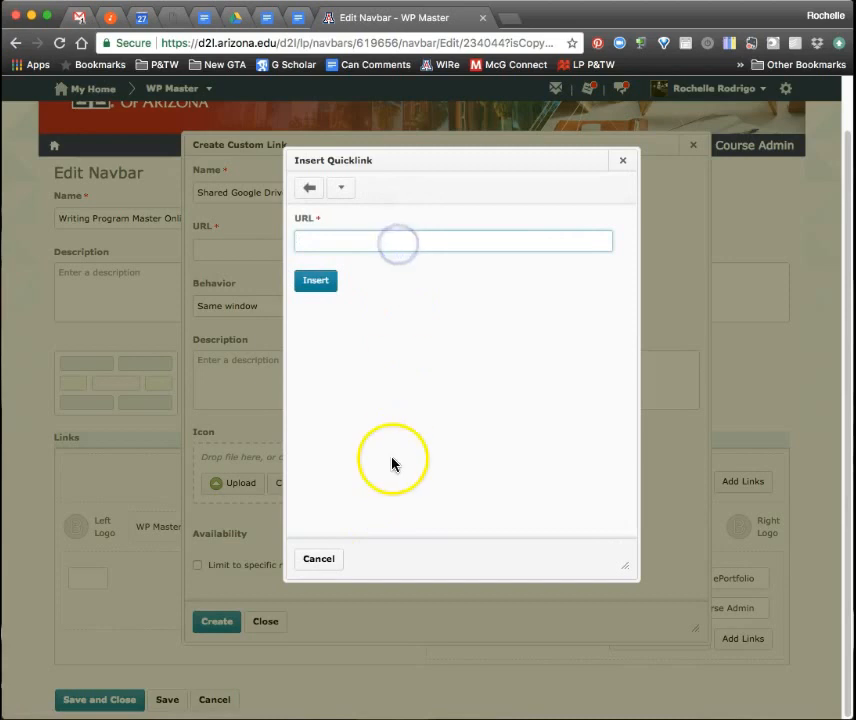
click(318, 558)
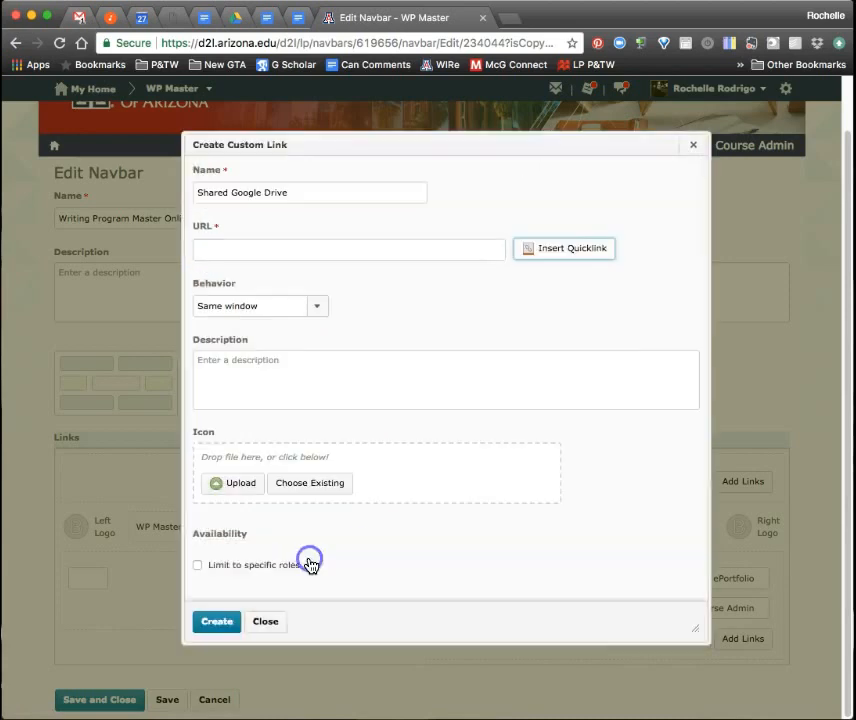
mouse_move(310, 564)
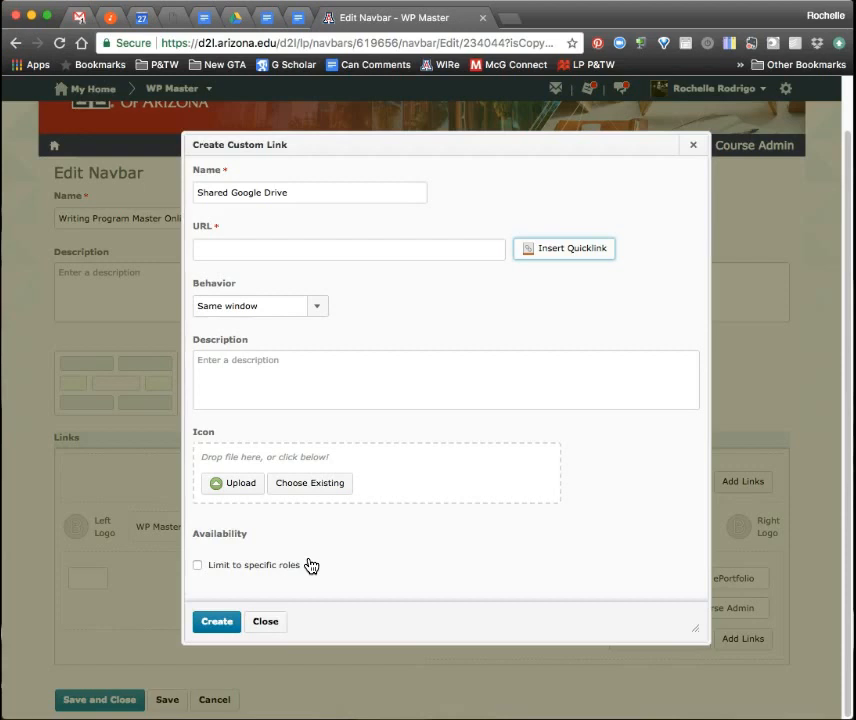
Set the Shared Google Drive link's behavior to open in a new window or tab, URL left blank
click(348, 248)
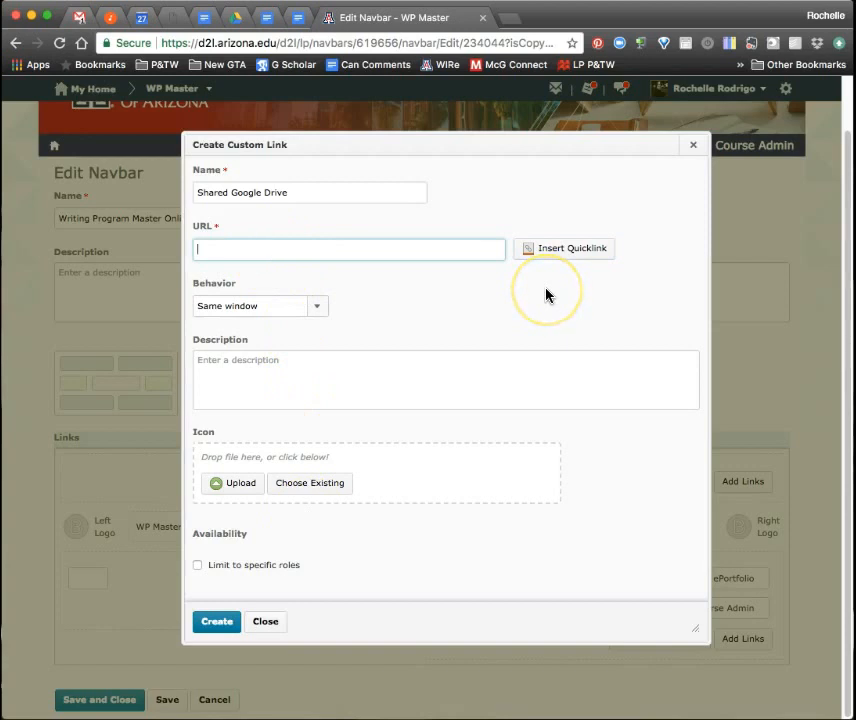
mouse_move(224, 316)
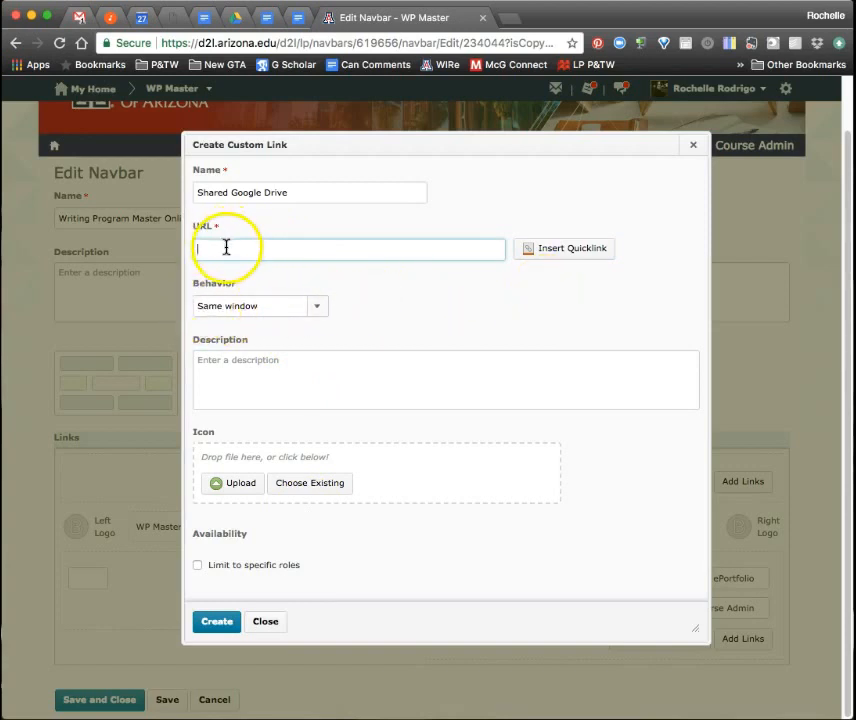
click(316, 306)
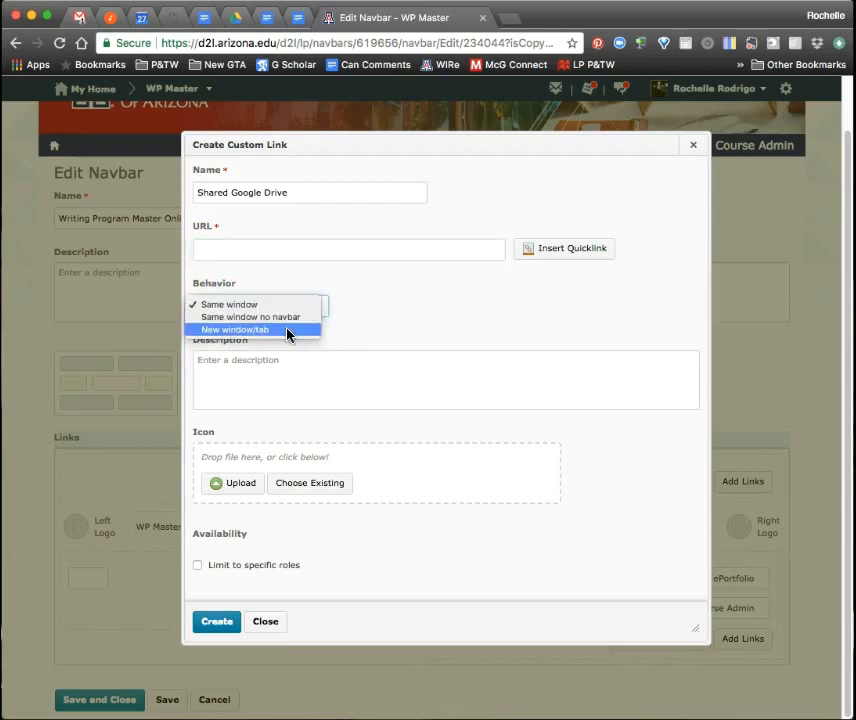
click(236, 328)
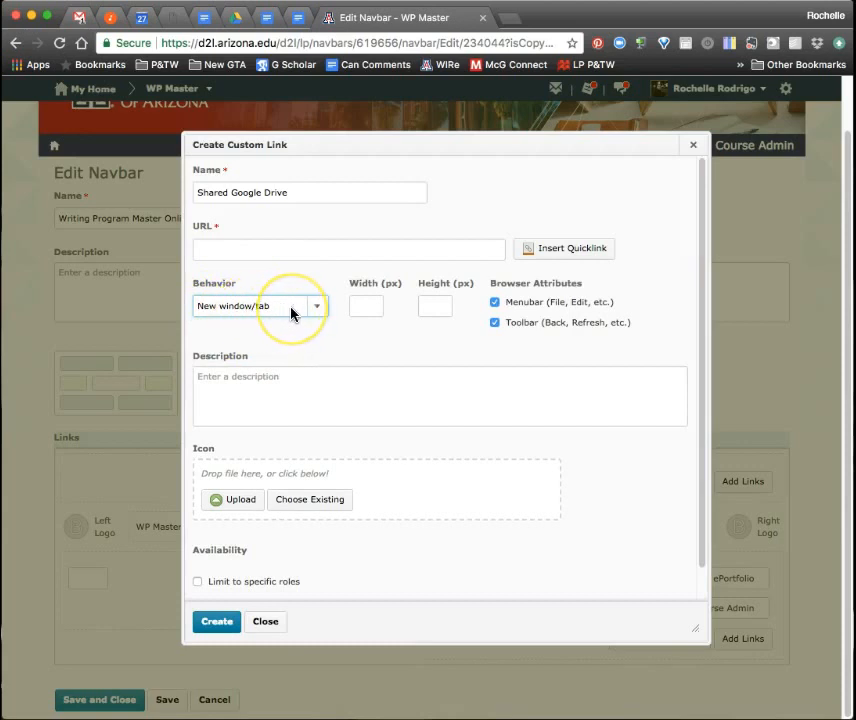
mouse_move(304, 338)
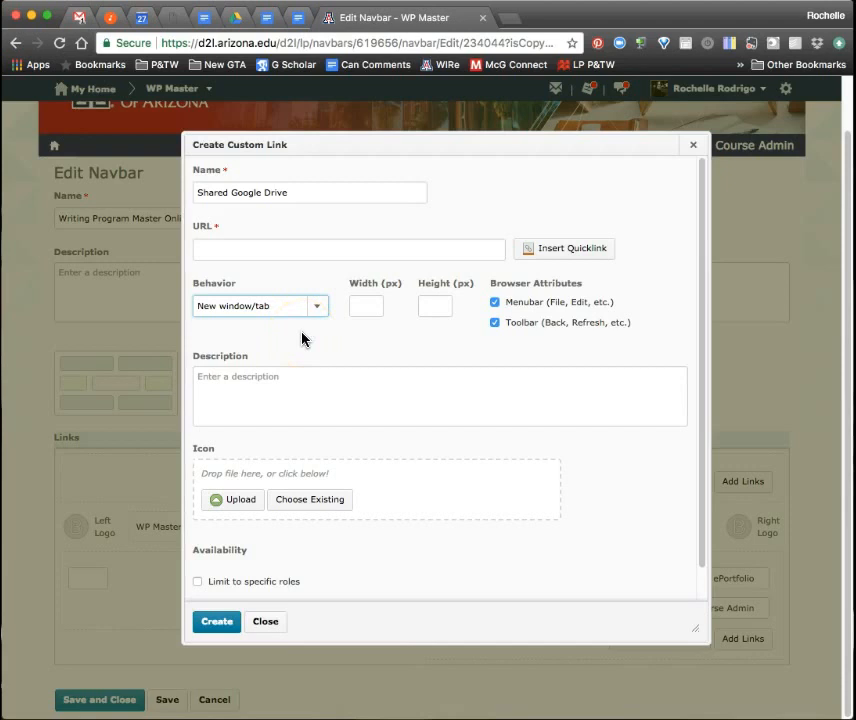
mouse_move(252, 620)
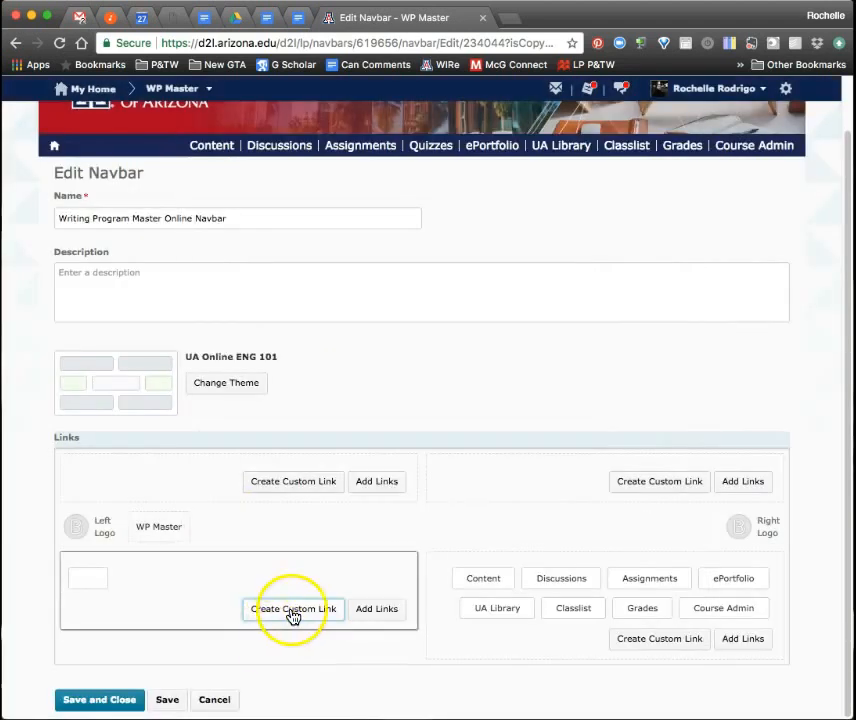
mouse_move(676, 384)
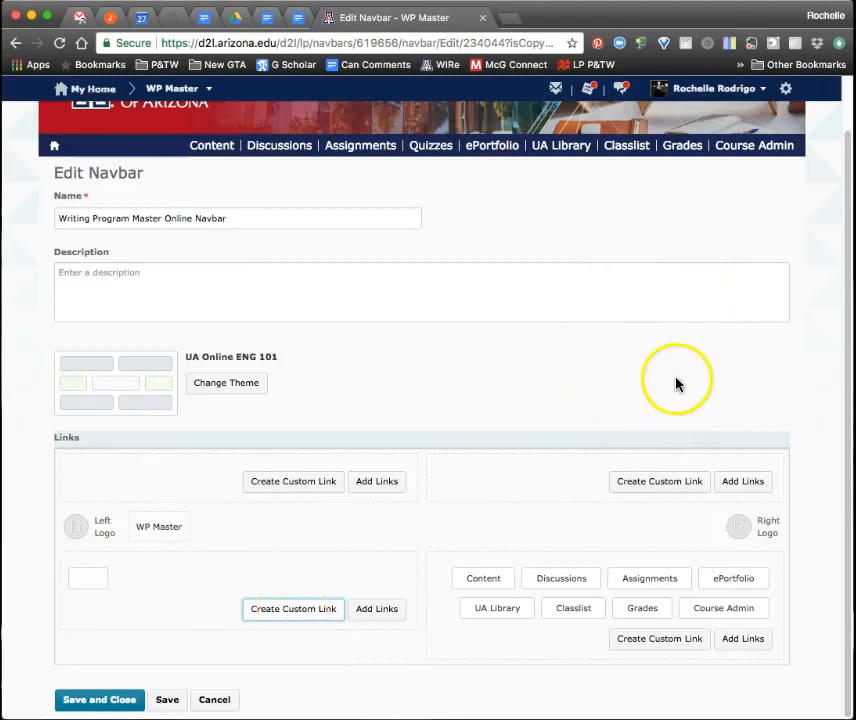
mouse_move(452, 376)
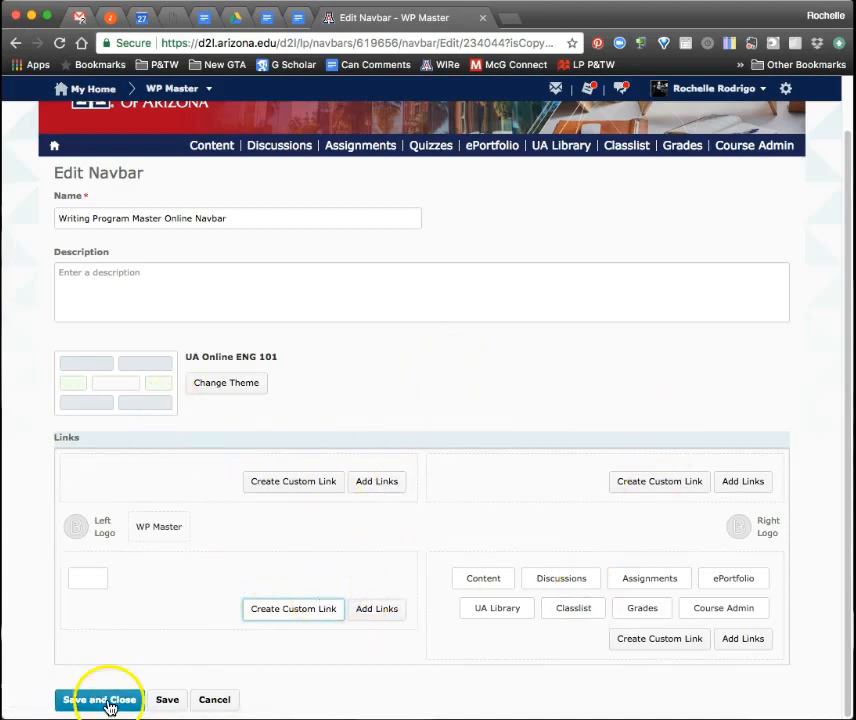
mouse_move(258, 524)
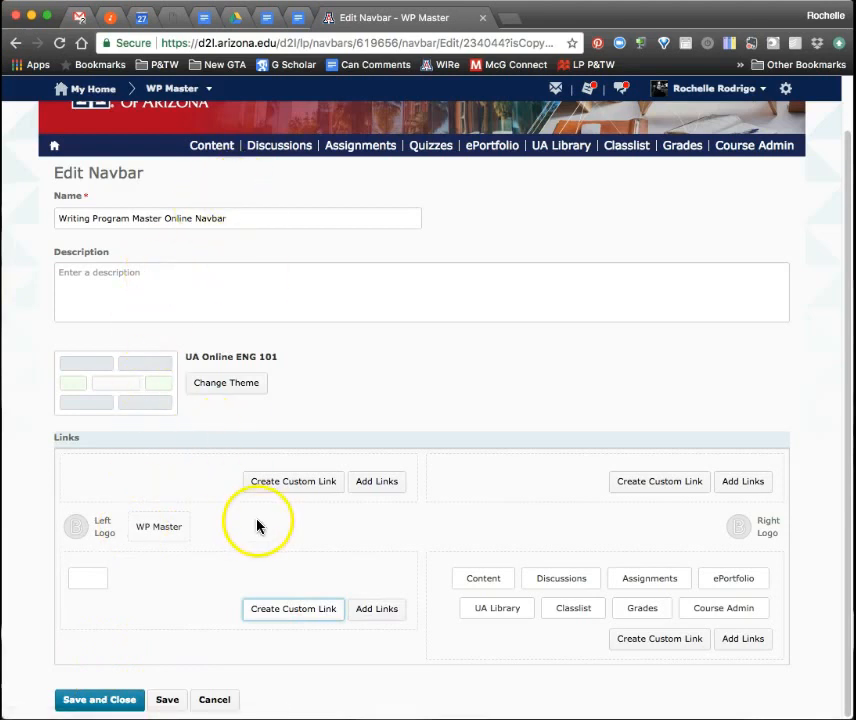